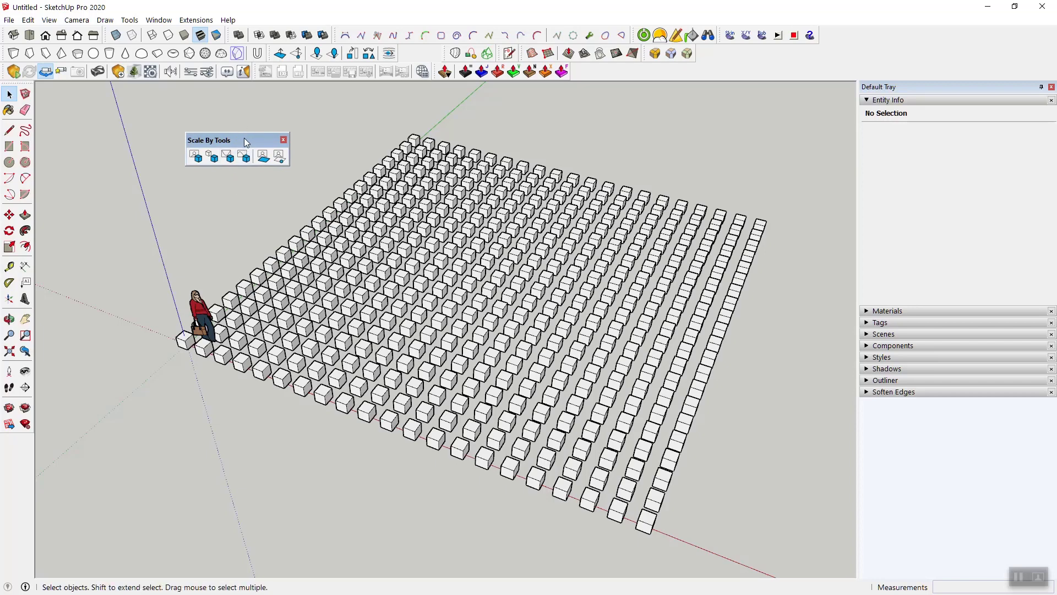
- Select only the Laura figure and run Transform Objects by Attractors, triggering the components-named-A warning
{"action": "left_click_drag", "start_coordinate": [236, 140], "coordinate": [223, 147]}
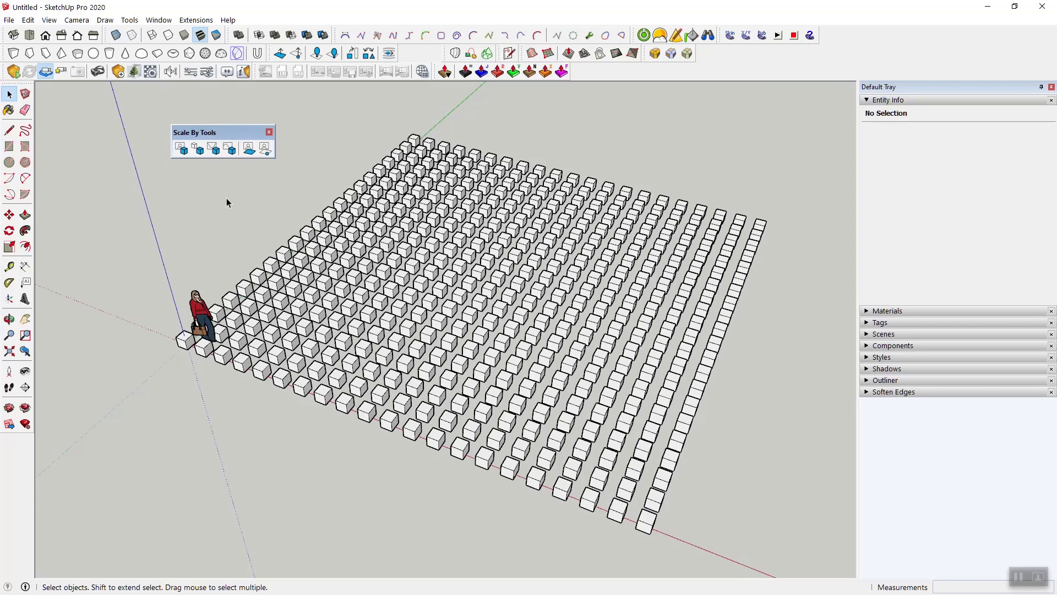
{"action": "mouse_move", "coordinate": [181, 148]}
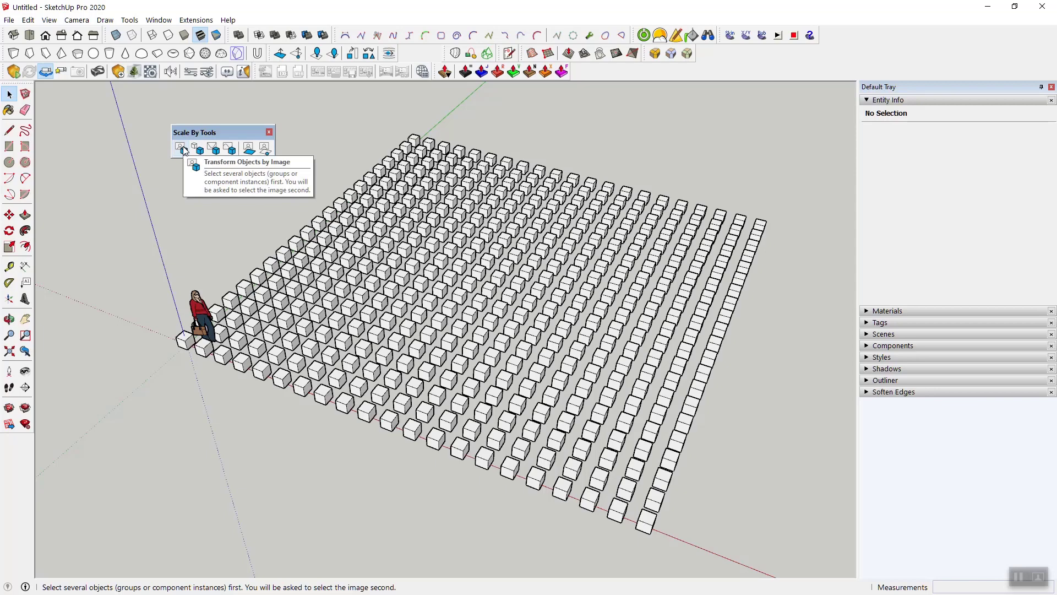
{"action": "mouse_move", "coordinate": [217, 148]}
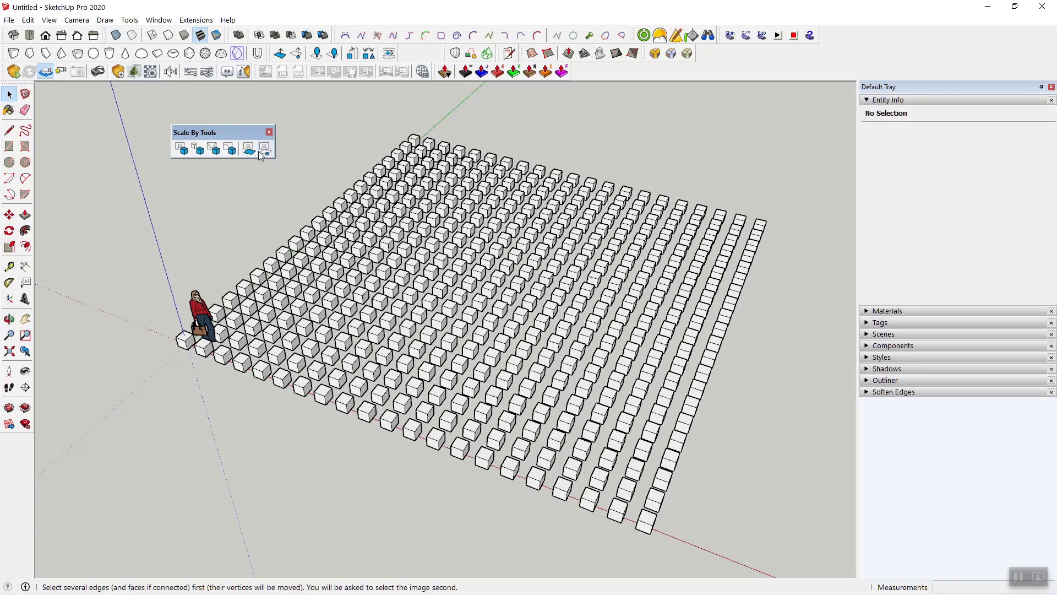
{"action": "mouse_move", "coordinate": [249, 147]}
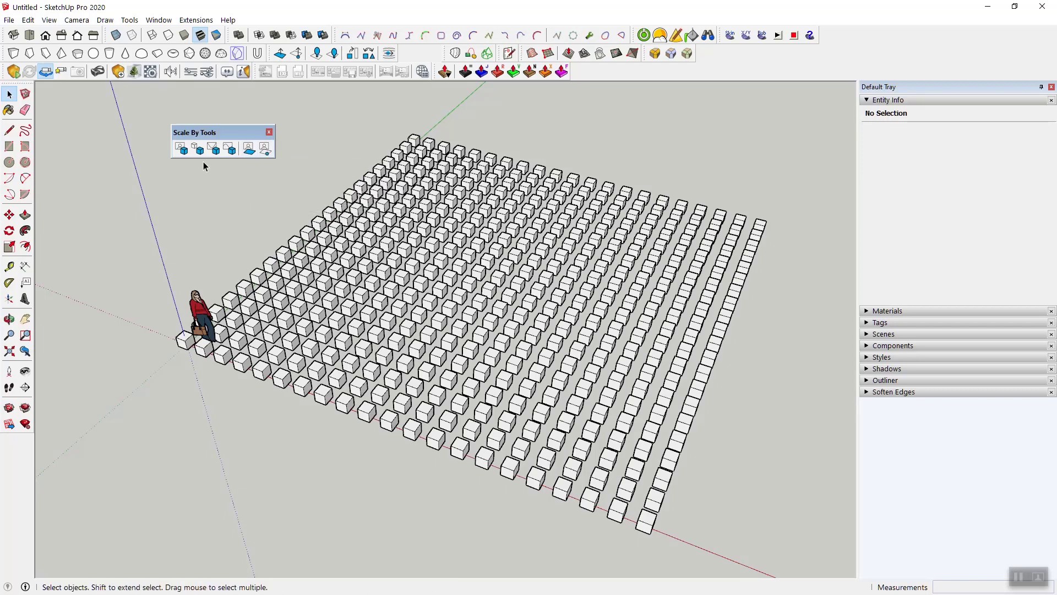
{"action": "mouse_move", "coordinate": [200, 148]}
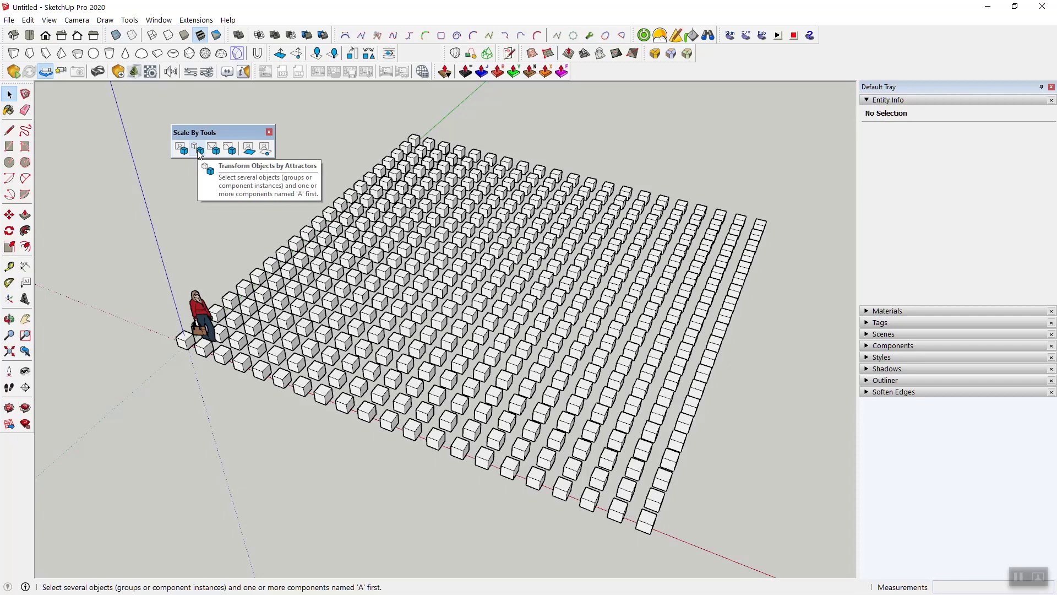
{"action": "mouse_move", "coordinate": [205, 204]}
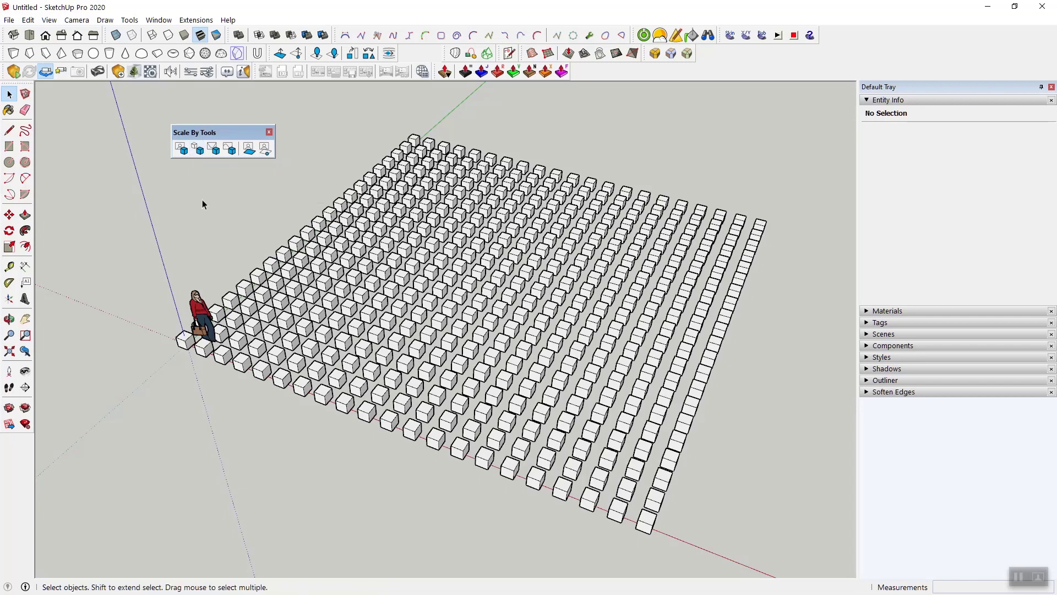
{"action": "mouse_move", "coordinate": [199, 316]}
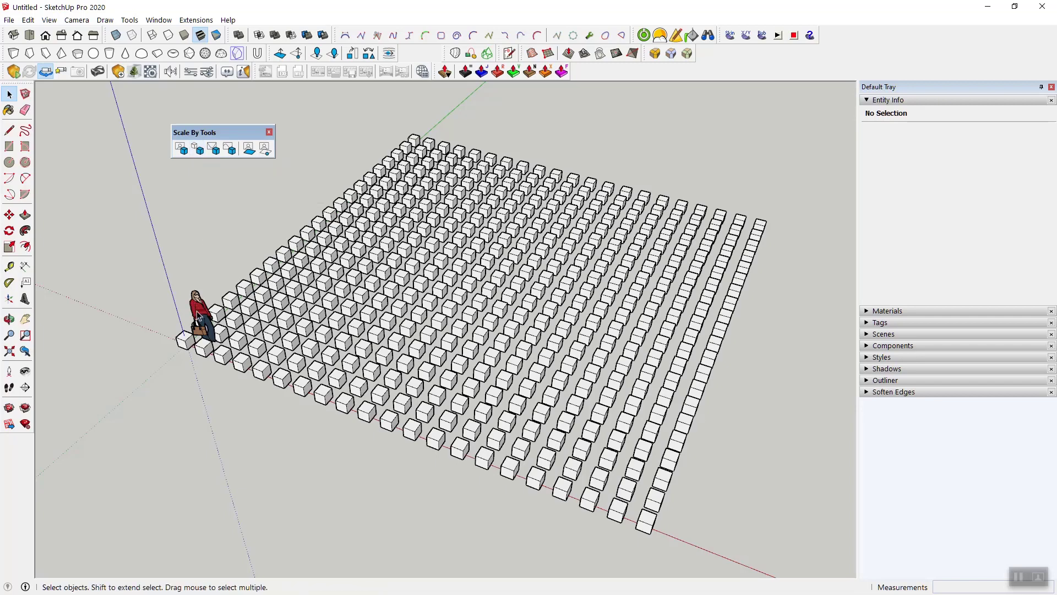
{"action": "left_click", "coordinate": [199, 313]}
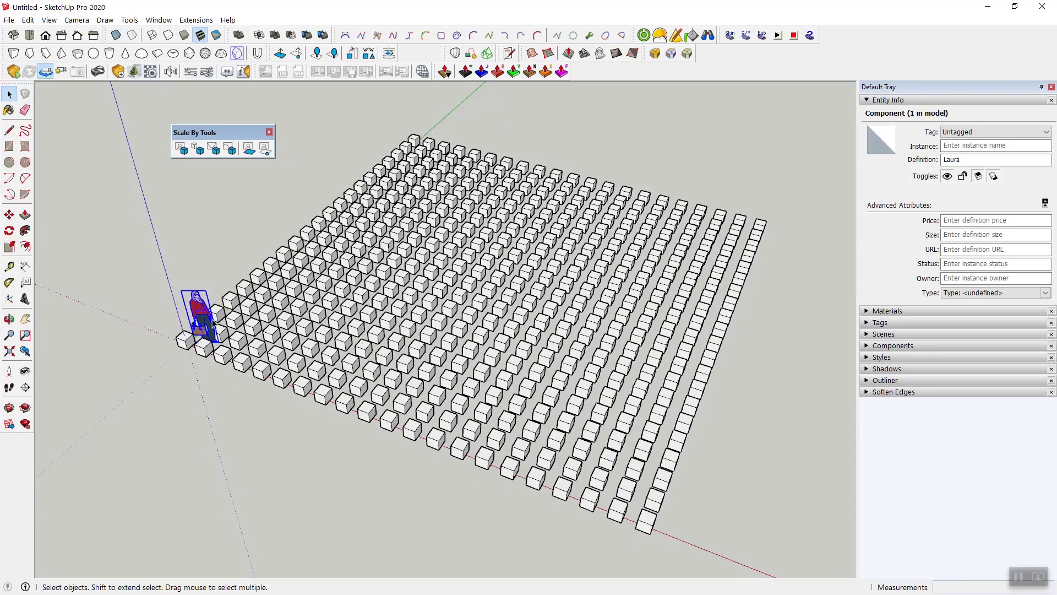
{"action": "mouse_move", "coordinate": [202, 317]}
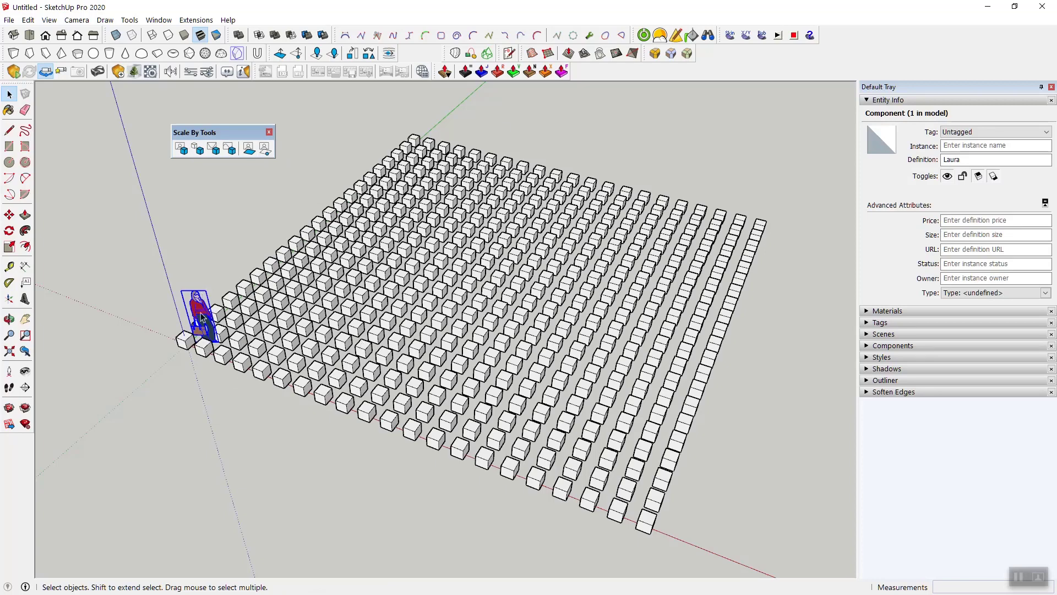
{"action": "mouse_move", "coordinate": [294, 288]}
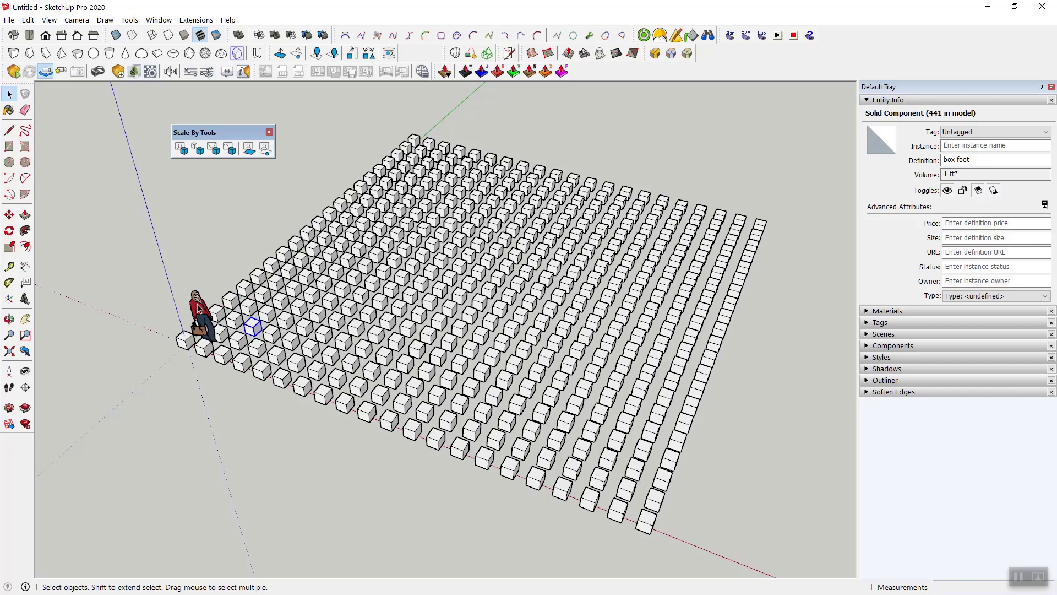
{"action": "left_click", "coordinate": [199, 303]}
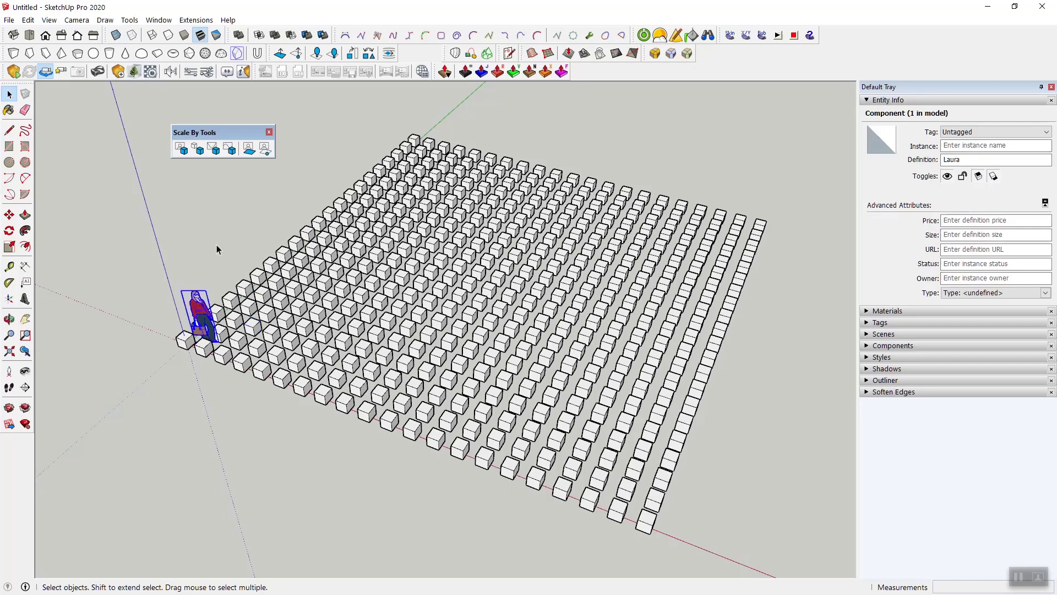
{"action": "left_click", "coordinate": [486, 252]}
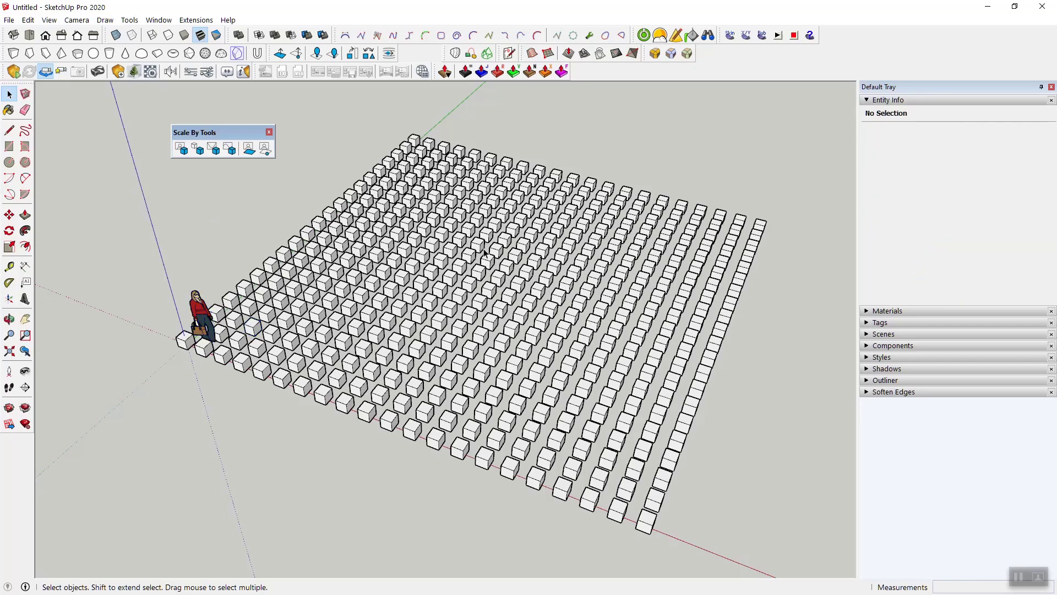
{"action": "mouse_move", "coordinate": [281, 202]}
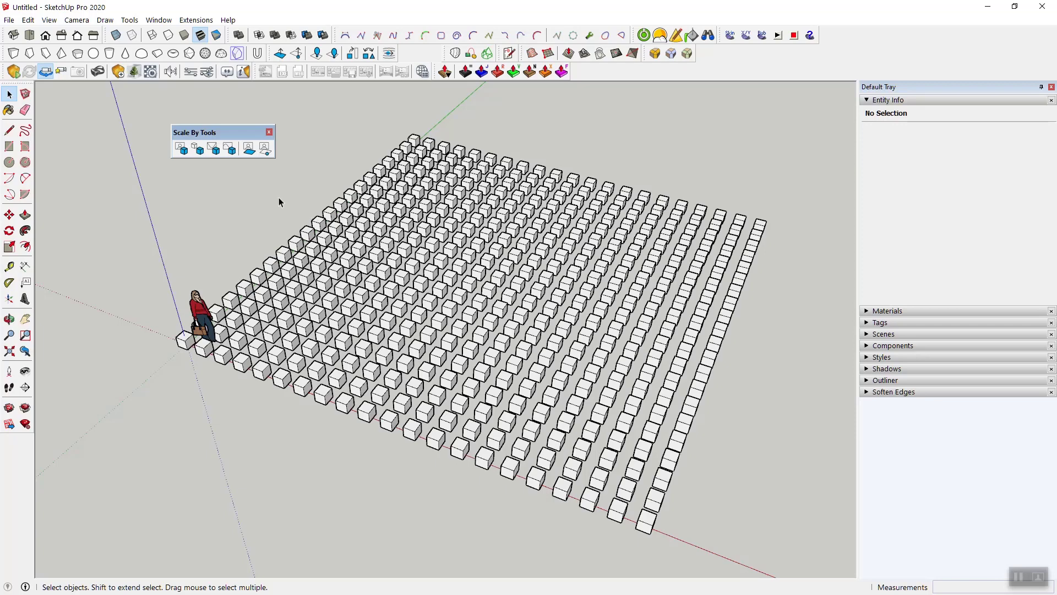
{"action": "mouse_move", "coordinate": [189, 267]}
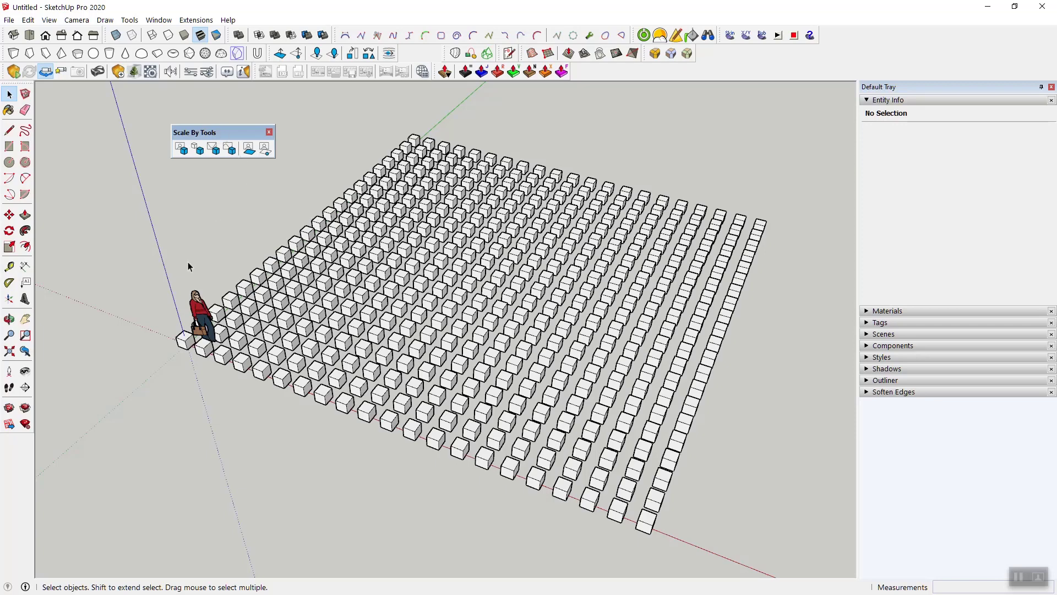
{"action": "left_click", "coordinate": [201, 313]}
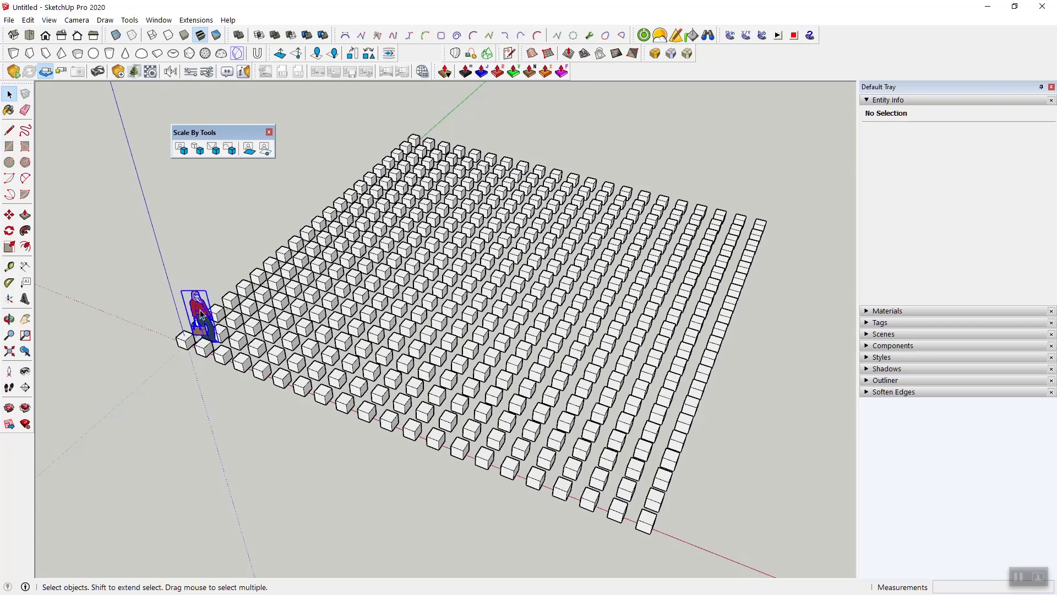
{"action": "left_click", "coordinate": [201, 313]}
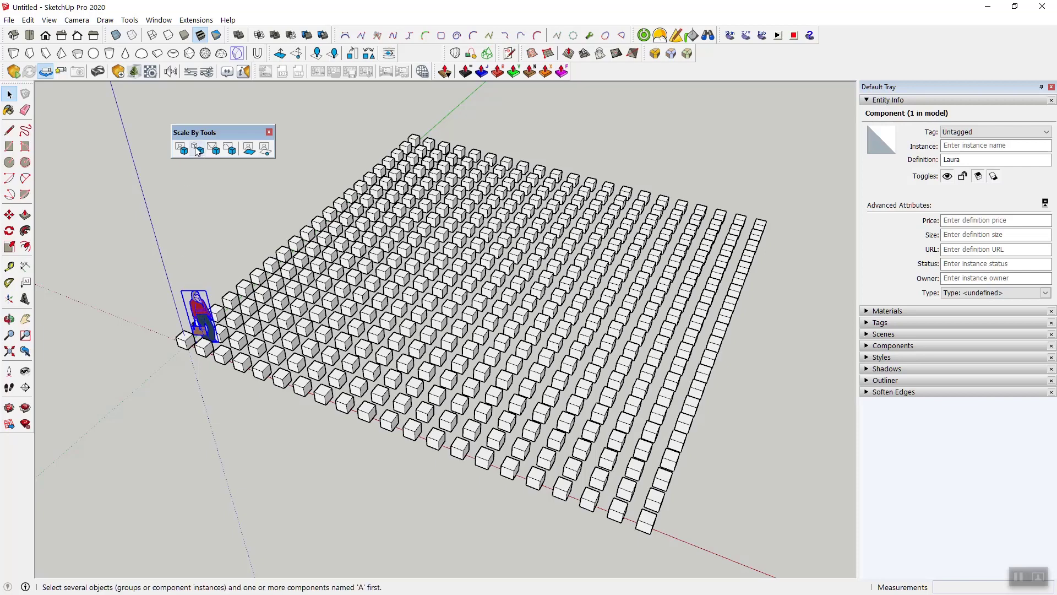
{"action": "left_click", "coordinate": [198, 148]}
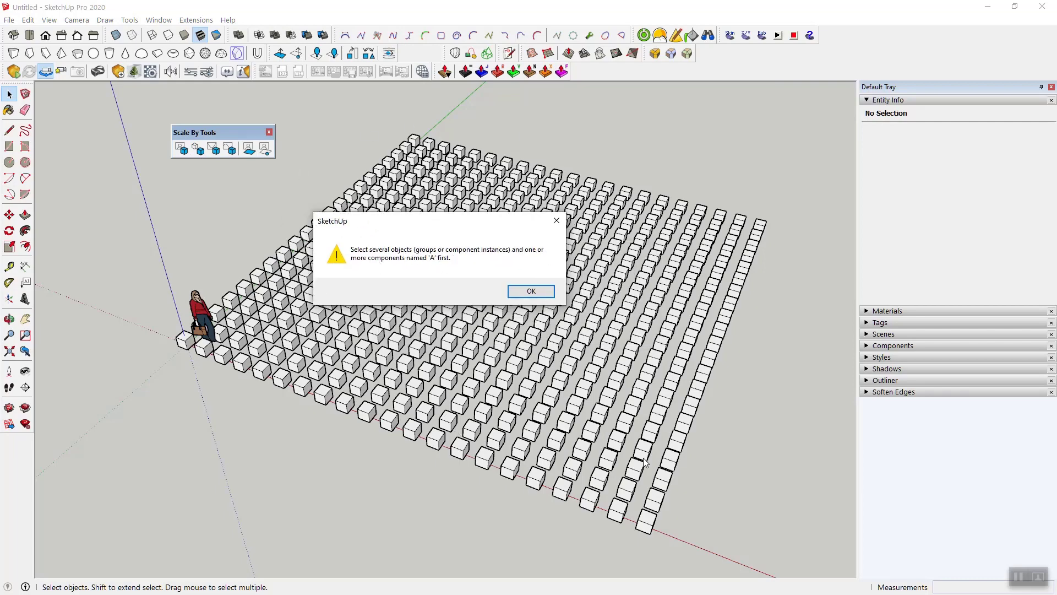
{"action": "mouse_move", "coordinate": [426, 264]}
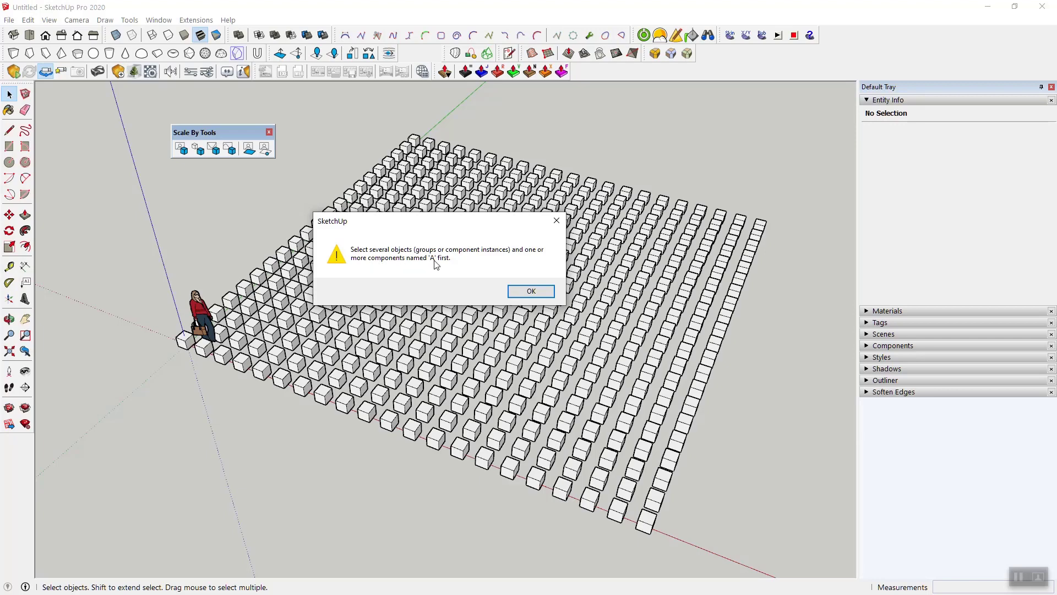
- Dismiss the warning and rename the figure's component definition from Laura to A in Entity Info
{"action": "left_click", "coordinate": [530, 290]}
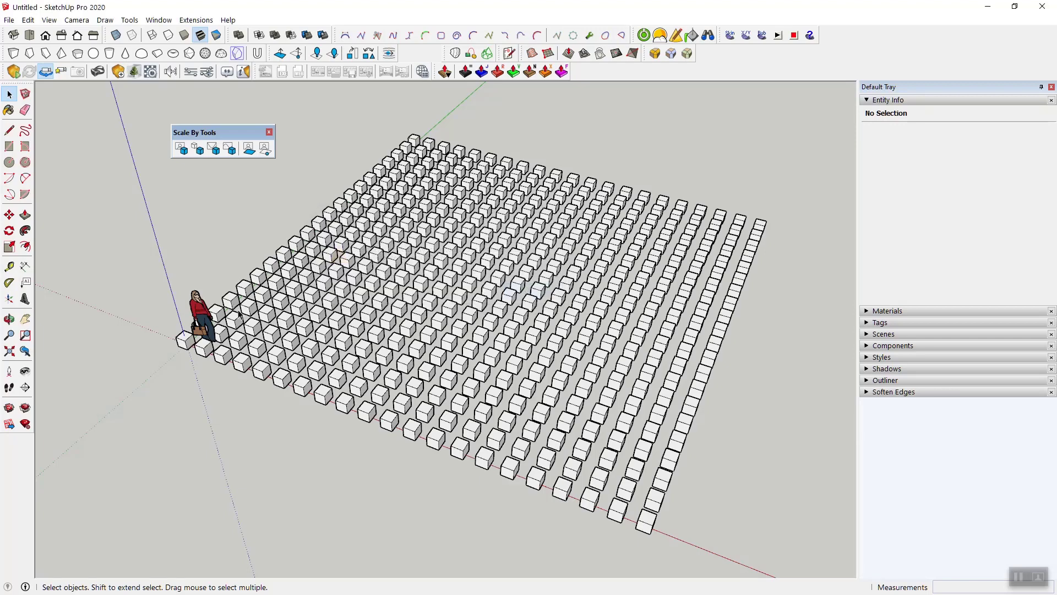
{"action": "left_click", "coordinate": [198, 315]}
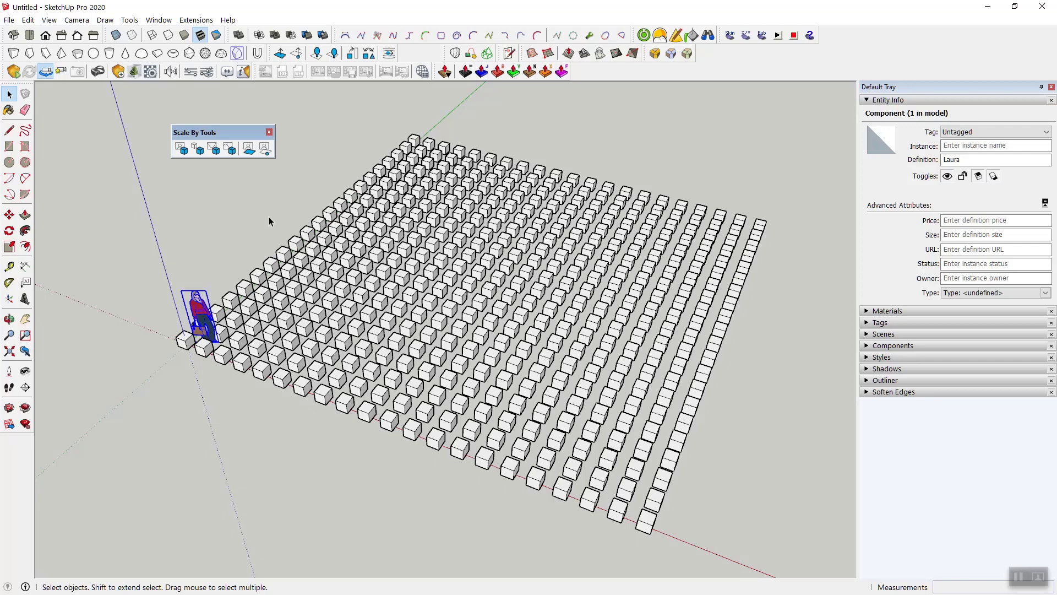
{"action": "left_click", "coordinate": [995, 160]}
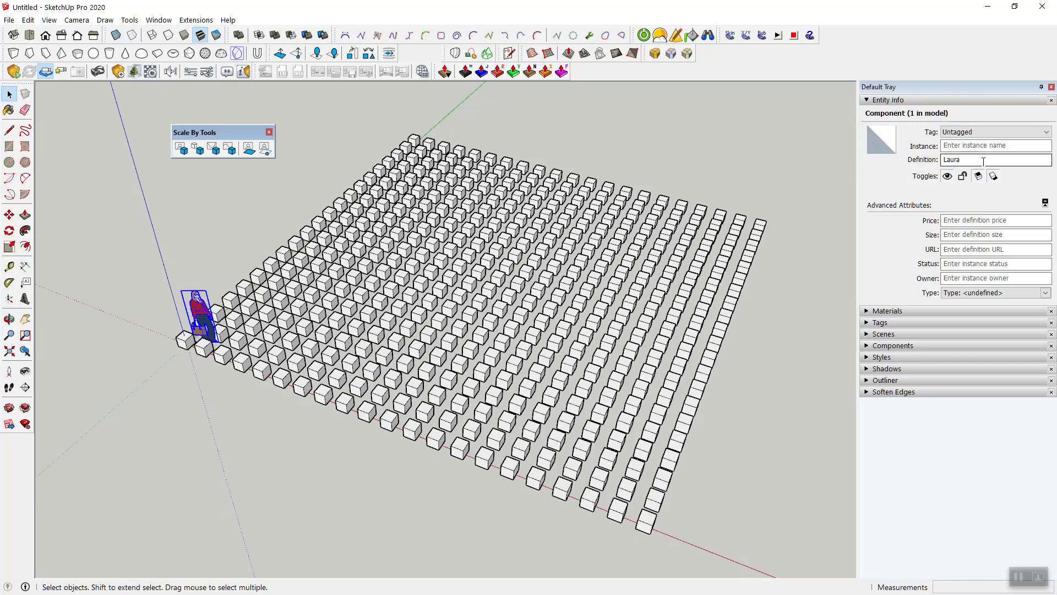
{"action": "type", "text": "A"}
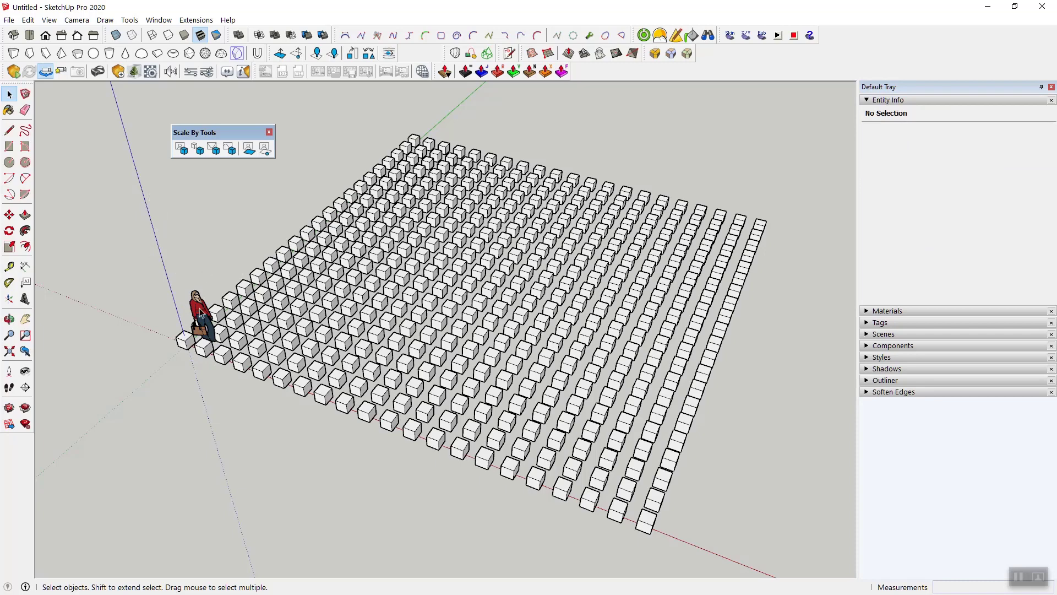
{"action": "left_click", "coordinate": [199, 313]}
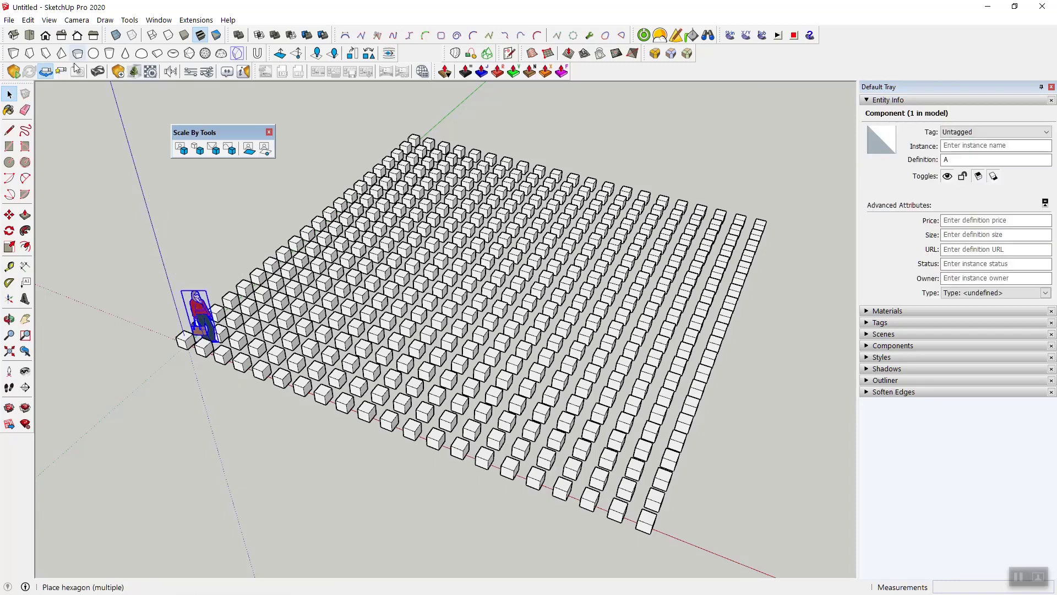
{"action": "mouse_move", "coordinate": [238, 53]}
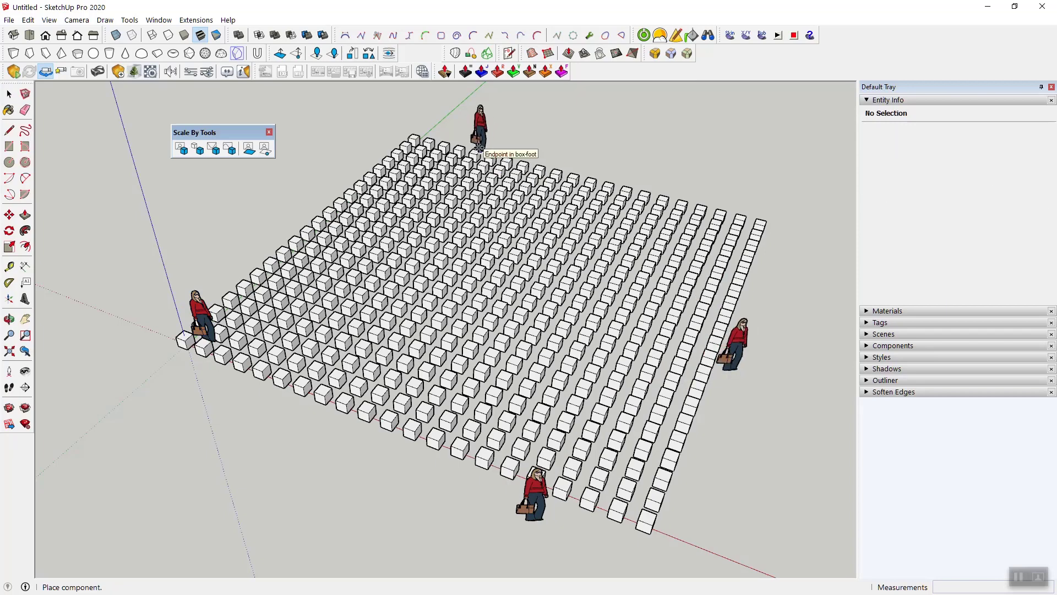
- Confirm in Entity Info that the four attractor figures share Definition A
{"action": "left_click", "coordinate": [9, 94]}
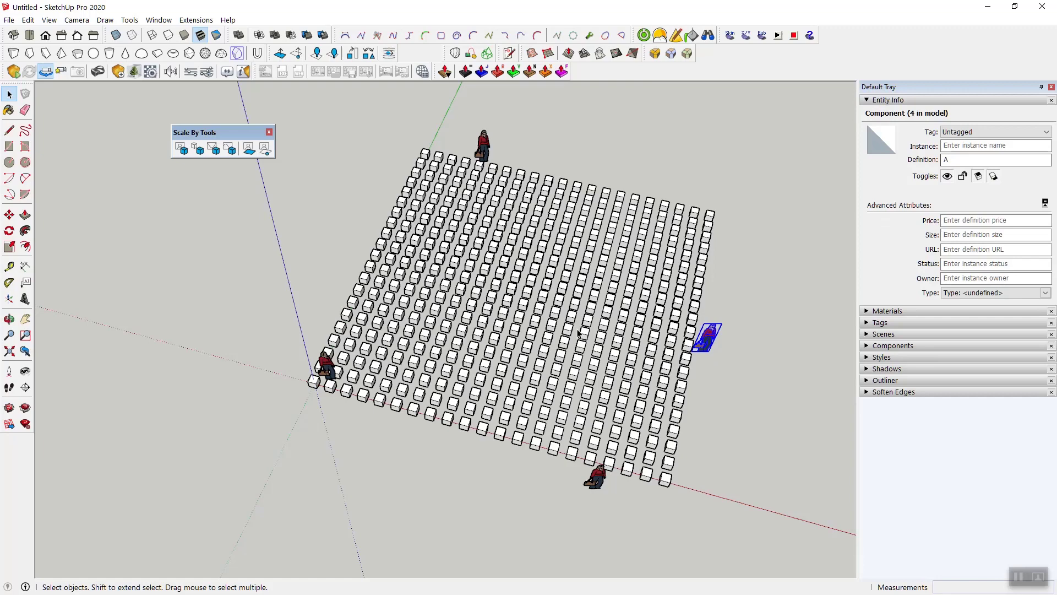
{"action": "left_click", "coordinate": [995, 160]}
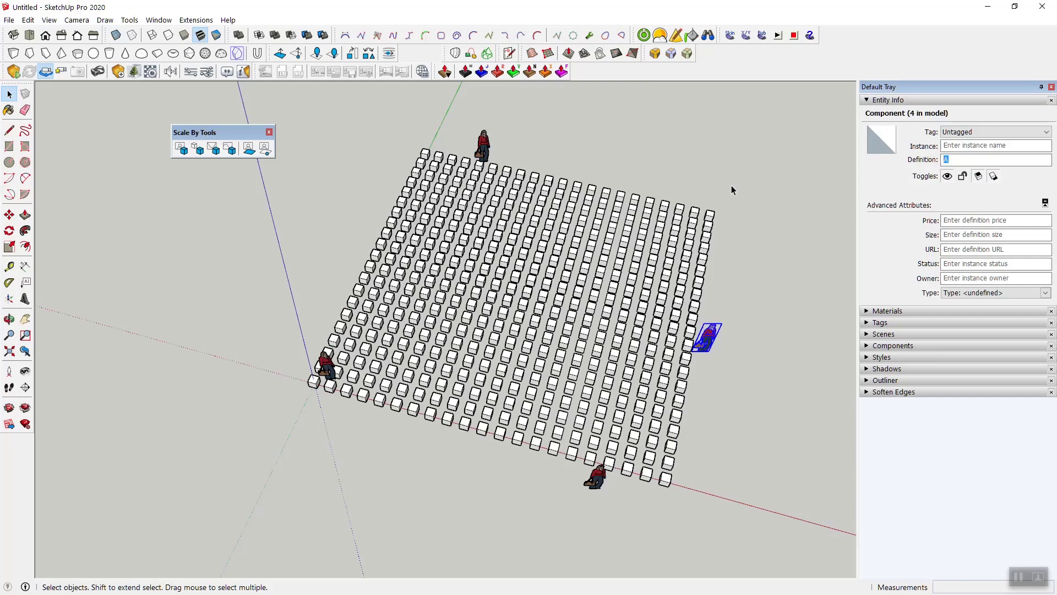
- Select all 445 cubes and A figures, then launch Transform Objects by Attractors
{"action": "left_click", "coordinate": [363, 175]}
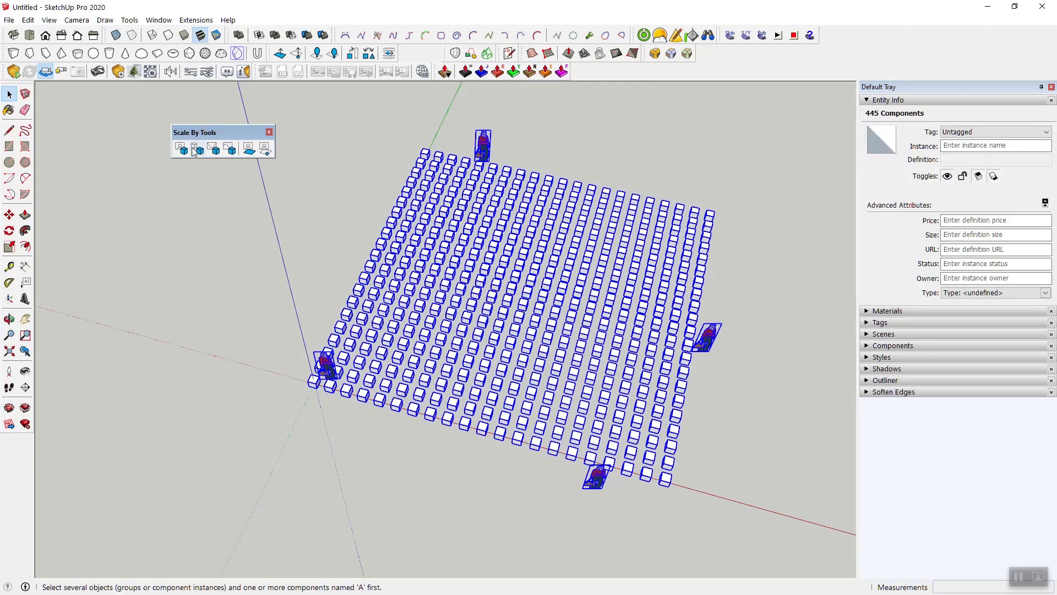
{"action": "mouse_move", "coordinate": [197, 148]}
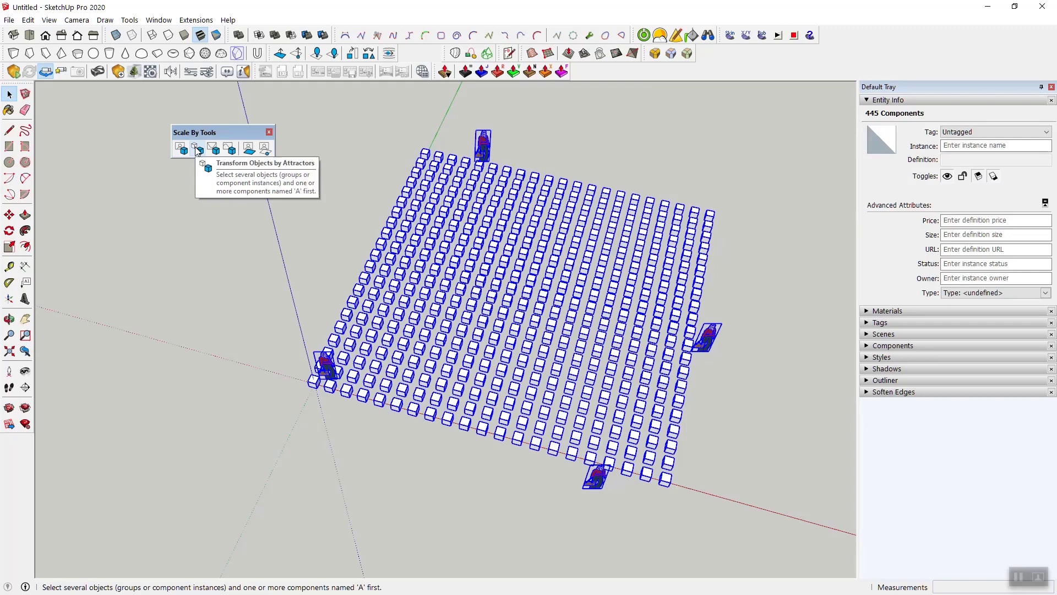
{"action": "left_click", "coordinate": [196, 147]}
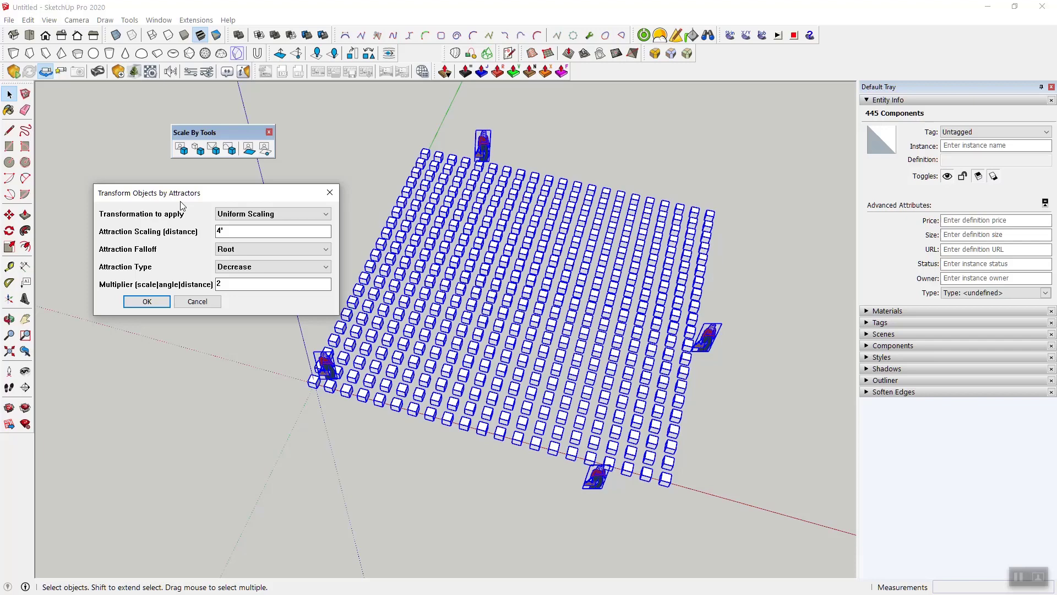
- Choose Uniform Scaling, 10' attraction distance, Linear falloff and Decrease attraction type
{"action": "left_click", "coordinate": [273, 214]}
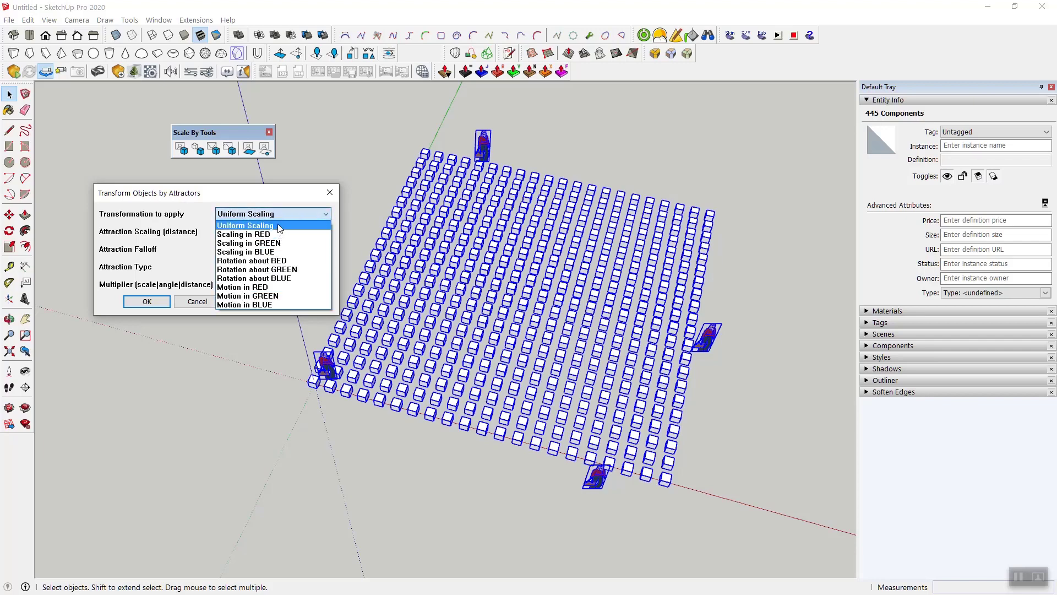
{"action": "left_click", "coordinate": [245, 225]}
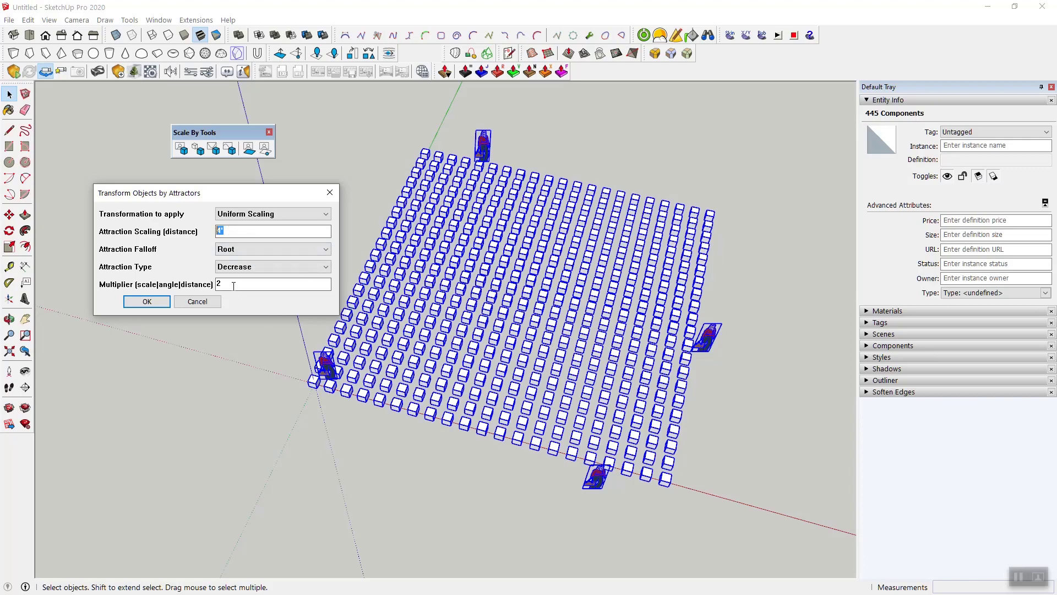
{"action": "type", "text": "19"}
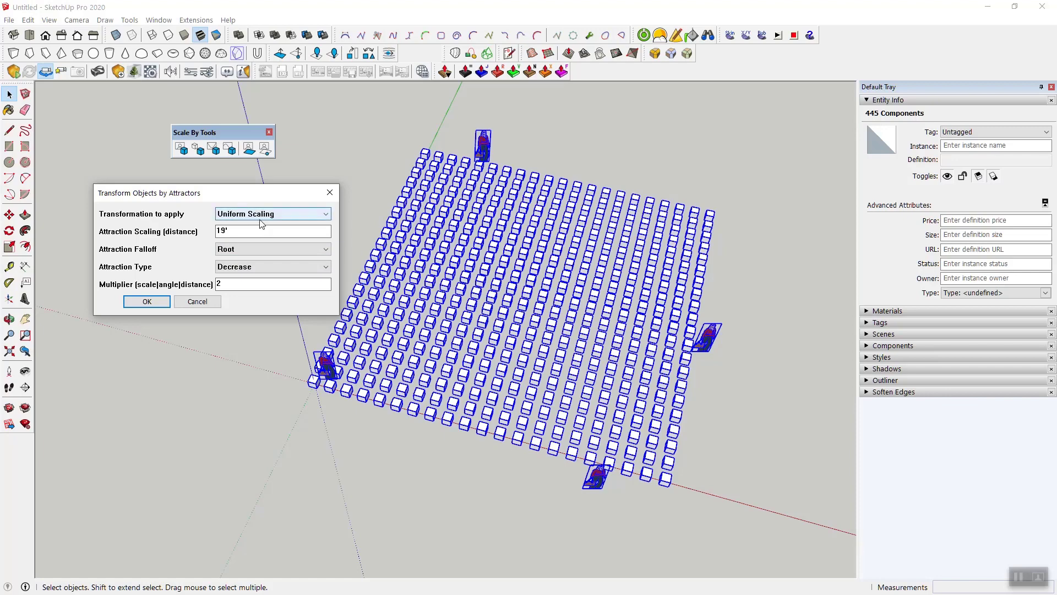
{"action": "type", "text": "10'"}
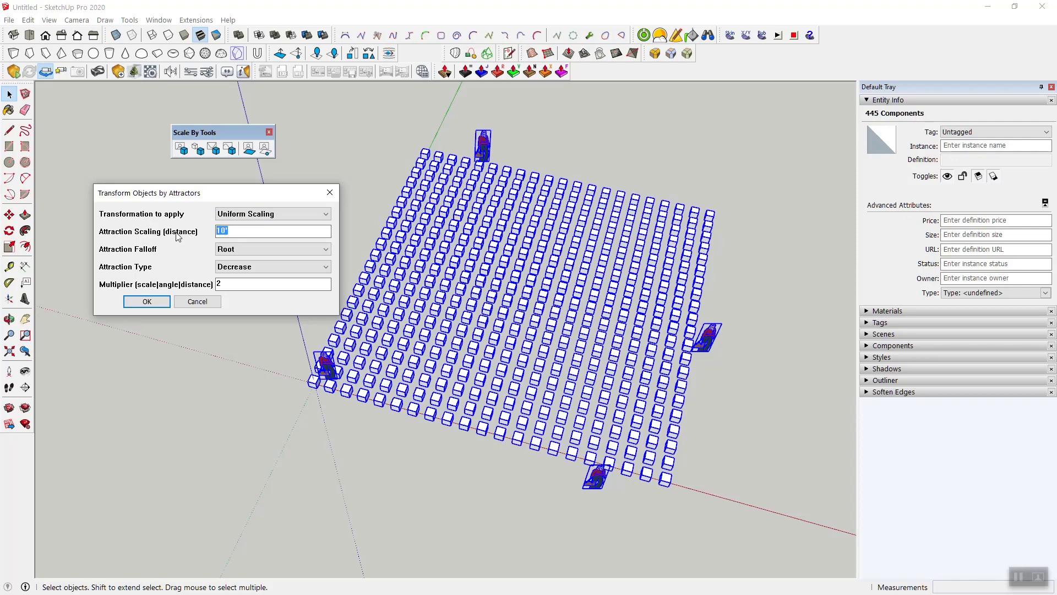
{"action": "mouse_move", "coordinate": [183, 221]}
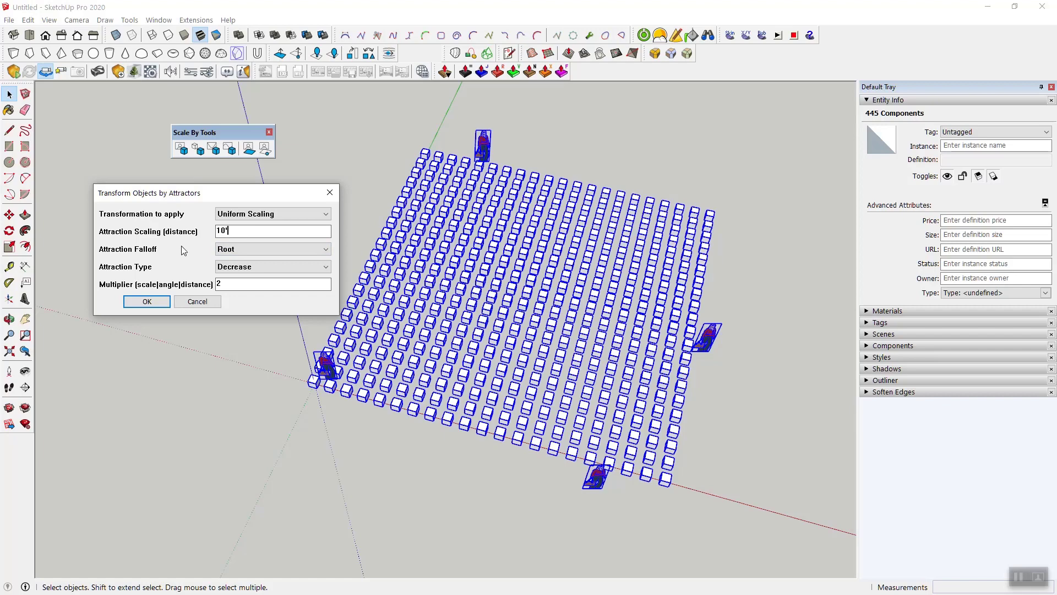
{"action": "left_click", "coordinate": [273, 249]}
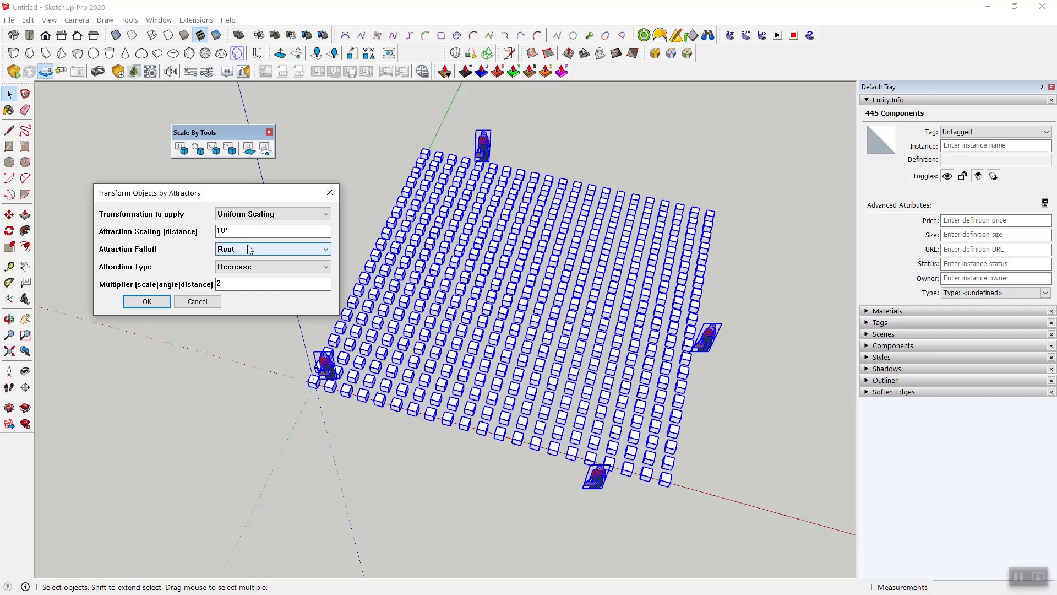
{"action": "left_click", "coordinate": [272, 249]}
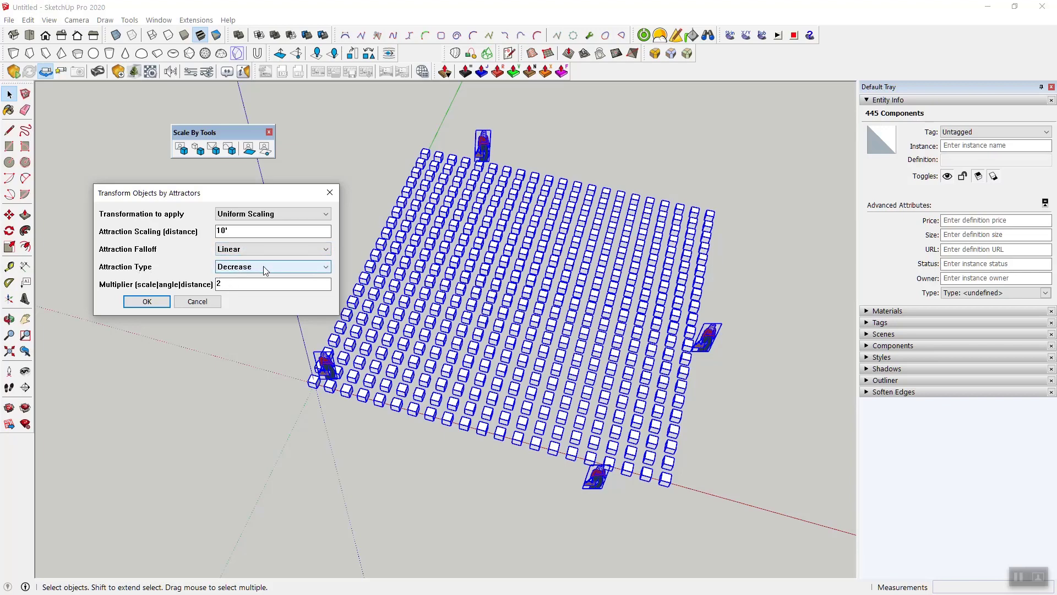
{"action": "left_click", "coordinate": [273, 266]}
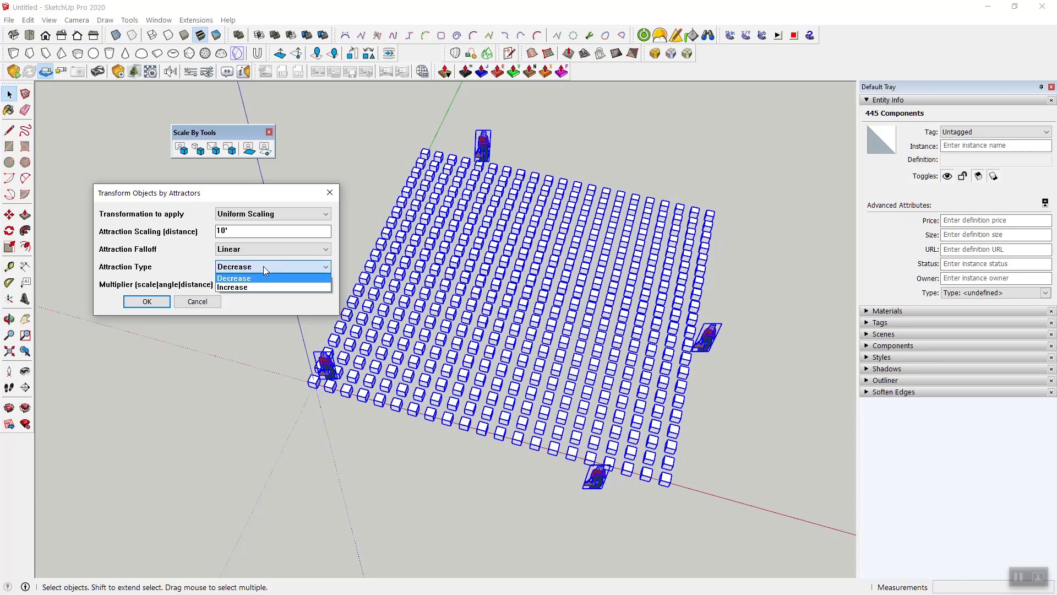
{"action": "left_click", "coordinate": [233, 278]}
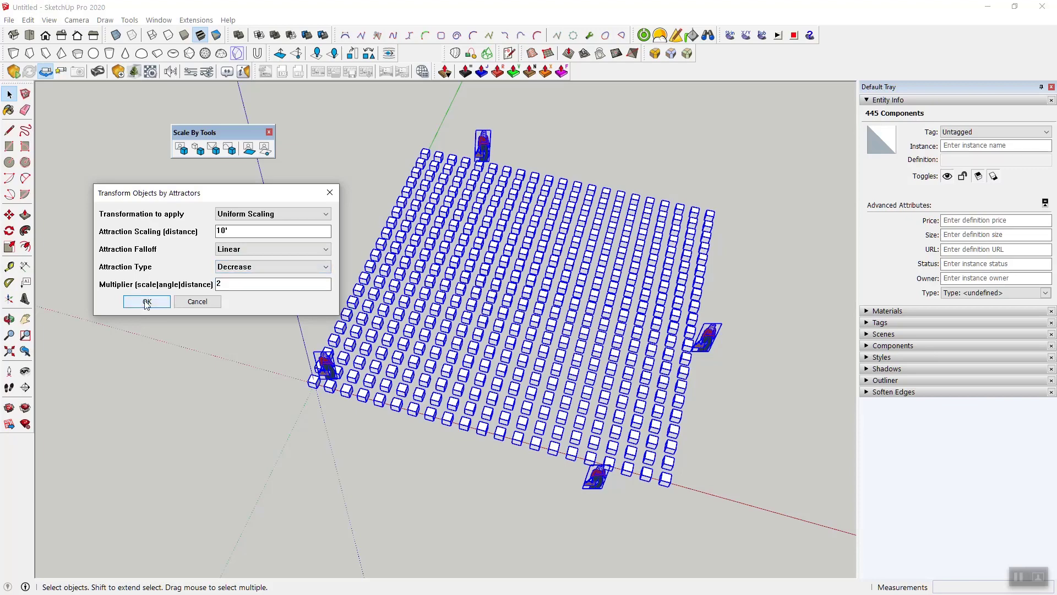
- Apply the decreasing linear scaling, inspect the grid, then undo back to uniform cubes
{"action": "left_click", "coordinate": [146, 301]}
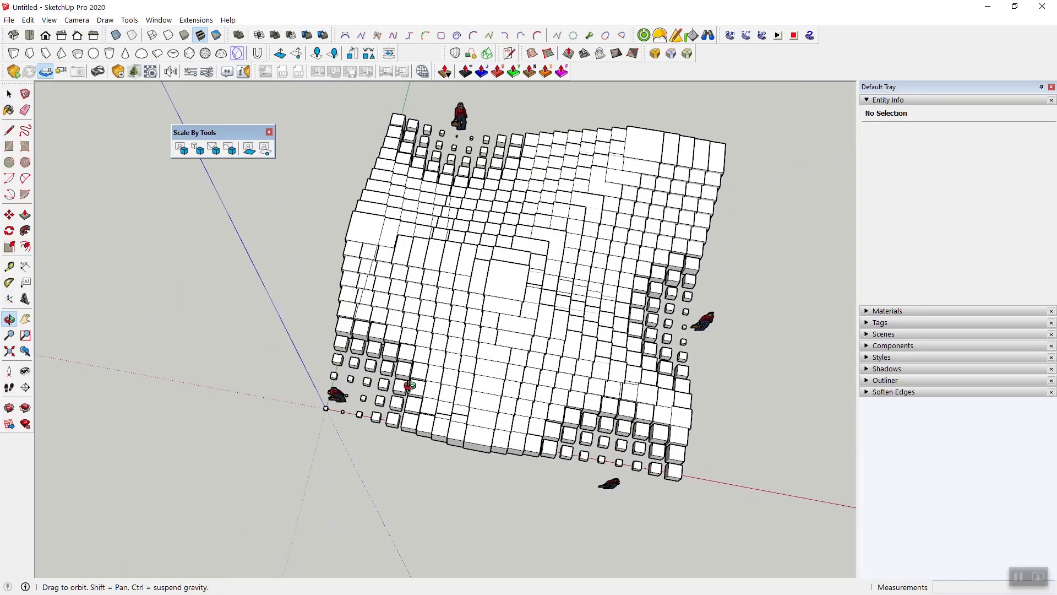
{"action": "left_click", "coordinate": [9, 94]}
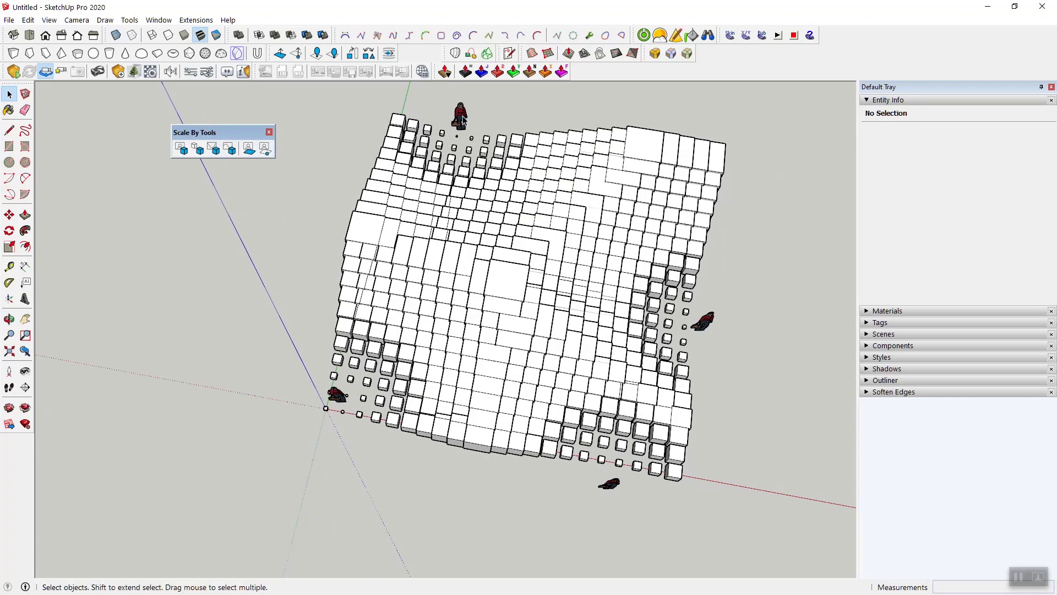
{"action": "mouse_move", "coordinate": [468, 139]}
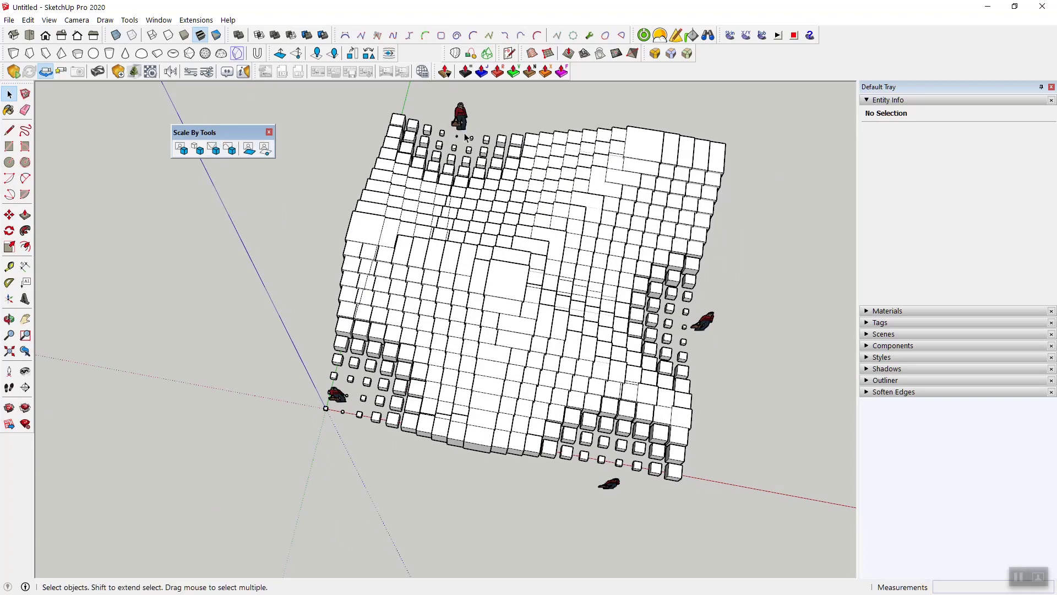
{"action": "mouse_move", "coordinate": [709, 338]}
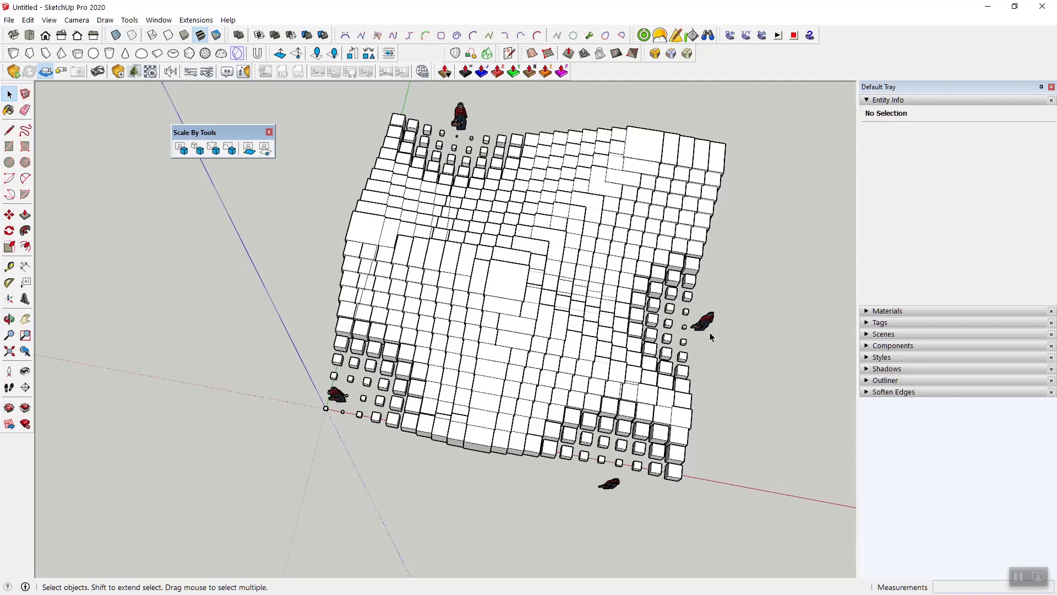
{"action": "mouse_move", "coordinate": [565, 275]}
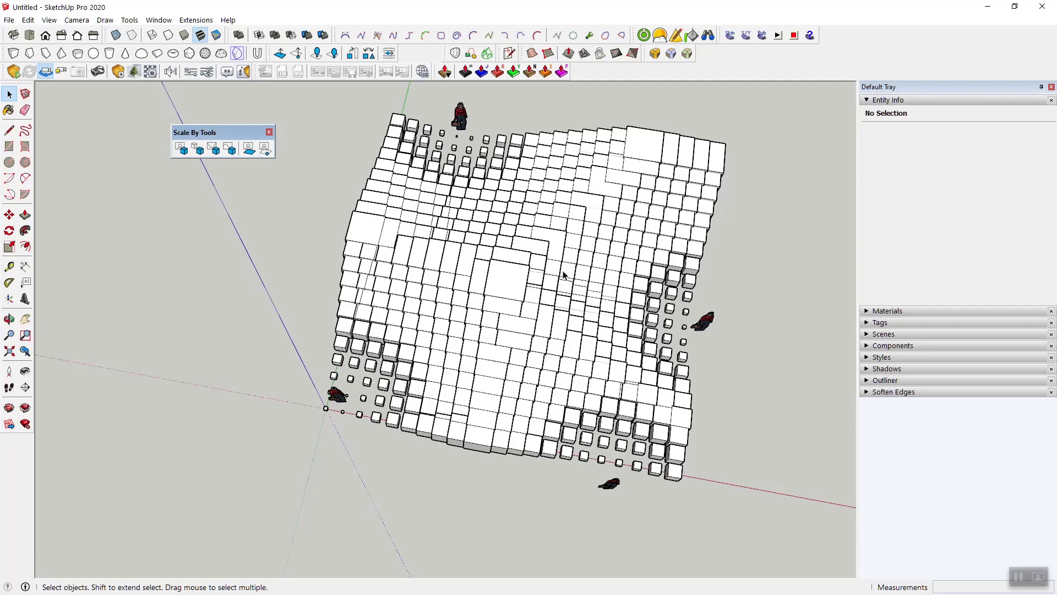
{"action": "key", "text": "ctrl+a"}
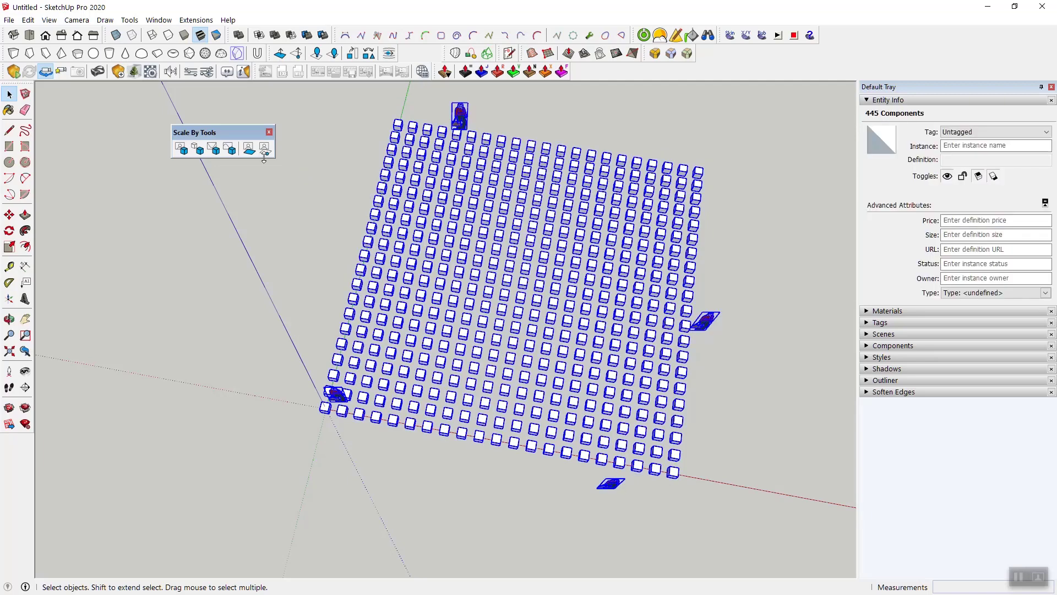
{"action": "mouse_move", "coordinate": [198, 148]}
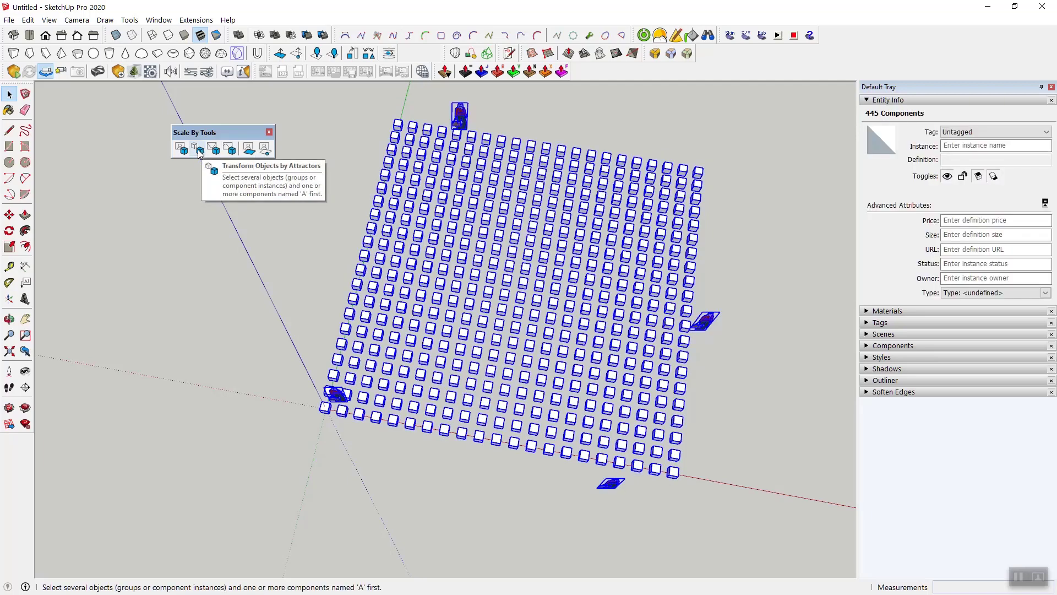
- Rerun the attractor transform with attraction type Increase, enlarging cubes near the figures
{"action": "left_click", "coordinate": [196, 147]}
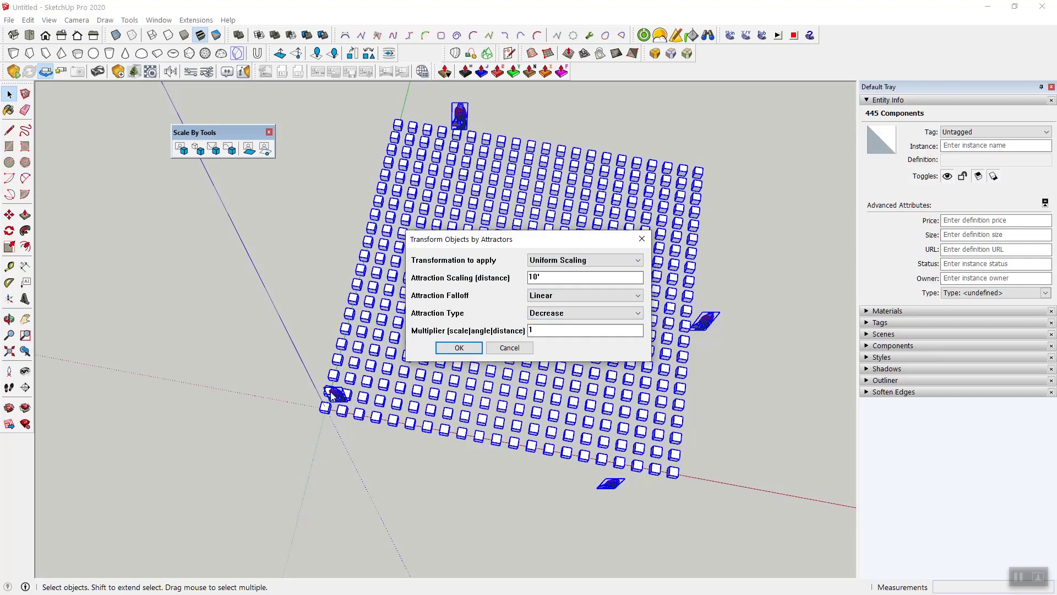
{"action": "left_click", "coordinate": [584, 313]}
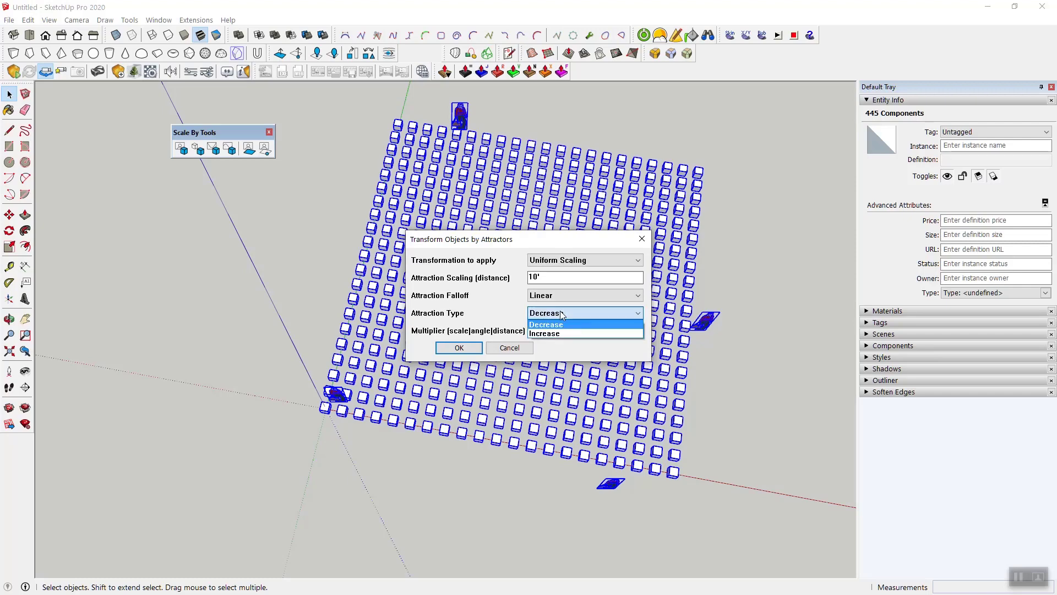
{"action": "left_click", "coordinate": [544, 333]}
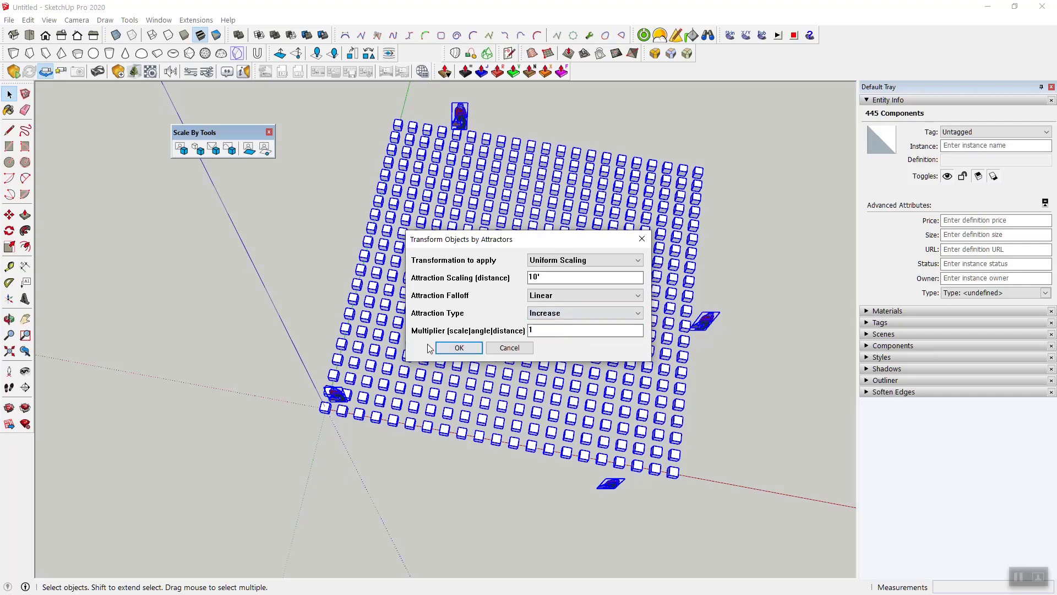
{"action": "left_click", "coordinate": [458, 347]}
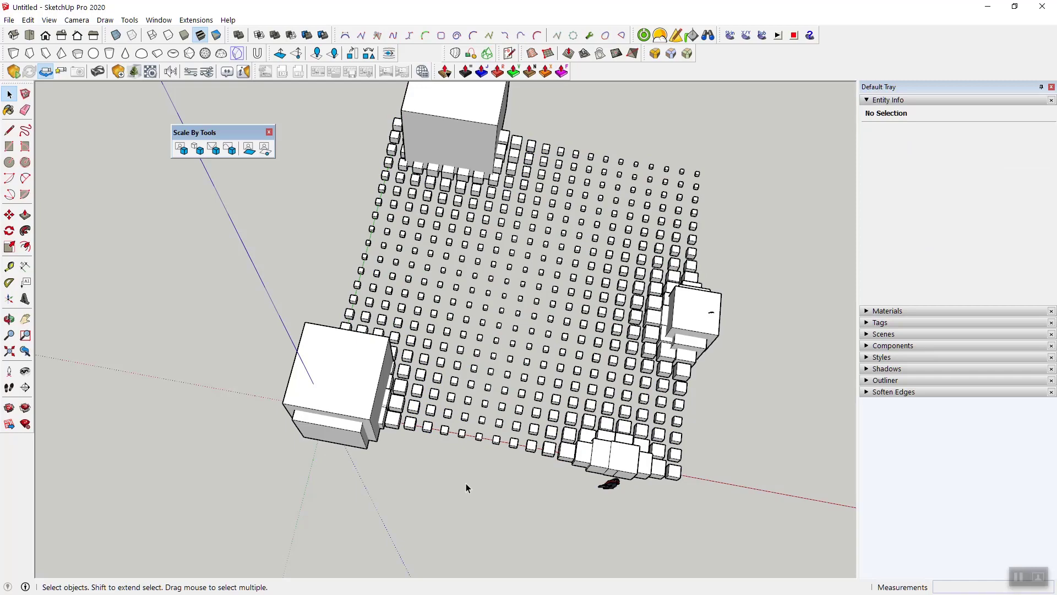
{"action": "left_click_drag", "start_coordinate": [468, 487], "coordinate": [528, 309]}
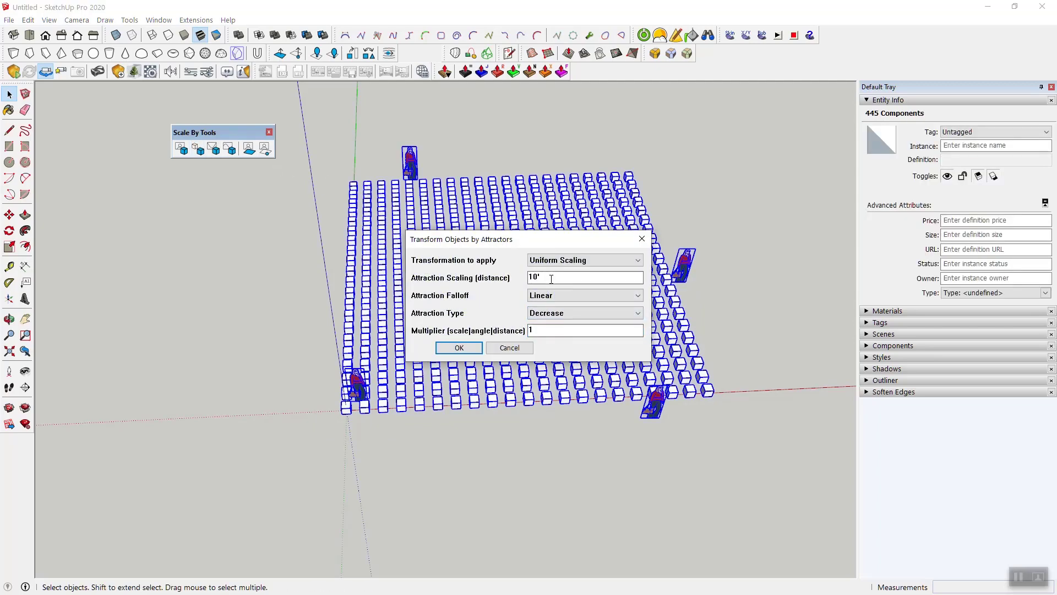
- Apply uniform scaling, reopen the attractor settings, keep Uniform Scaling, and cancel the dialog
{"action": "left_click", "coordinate": [459, 347]}
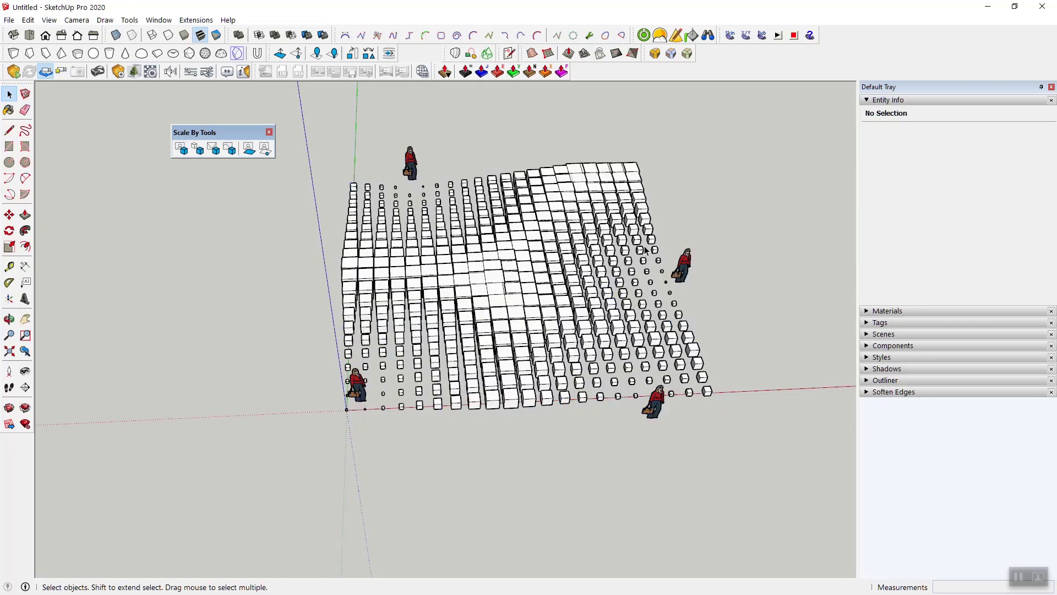
{"action": "mouse_move", "coordinate": [610, 280]}
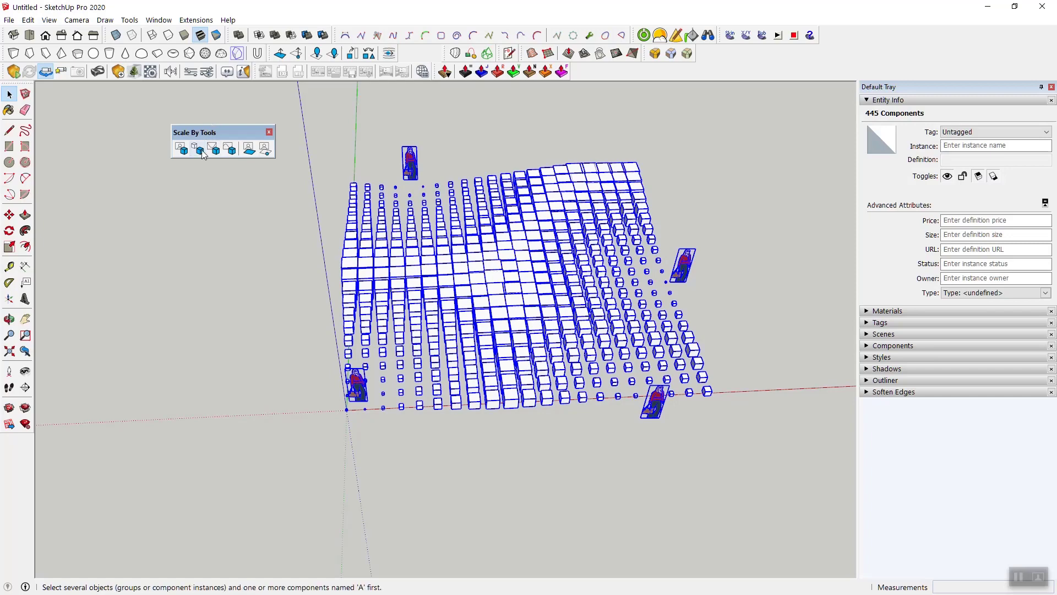
{"action": "left_click", "coordinate": [198, 148]}
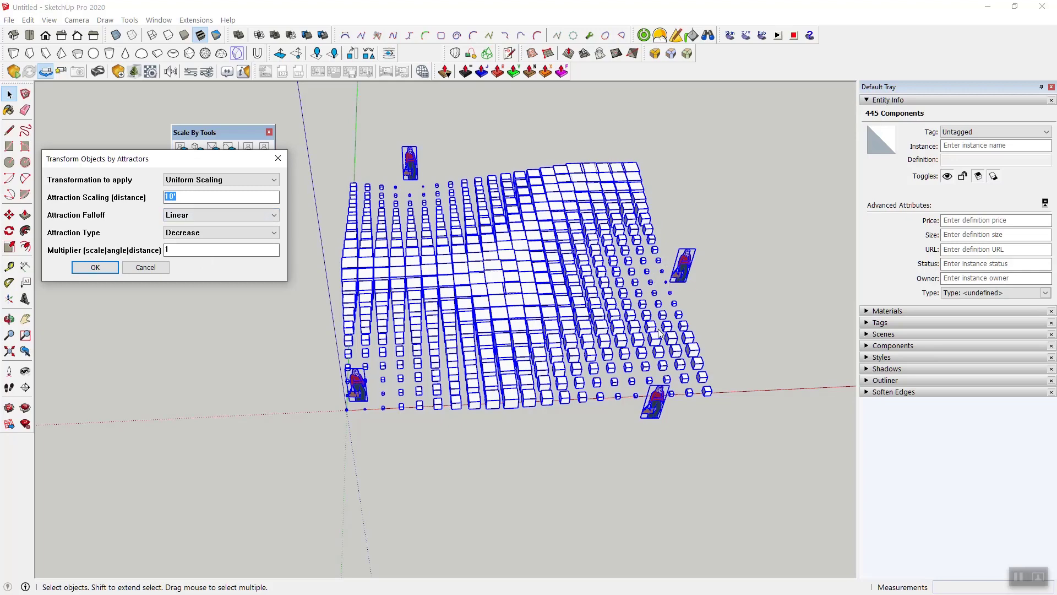
{"action": "mouse_move", "coordinate": [606, 251]}
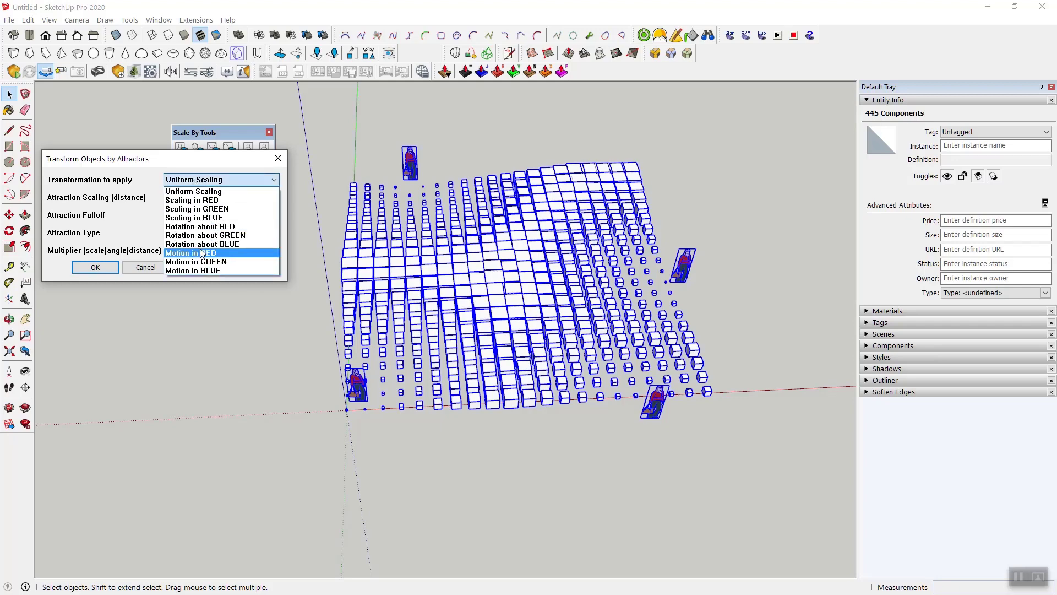
{"action": "left_click", "coordinate": [193, 191]}
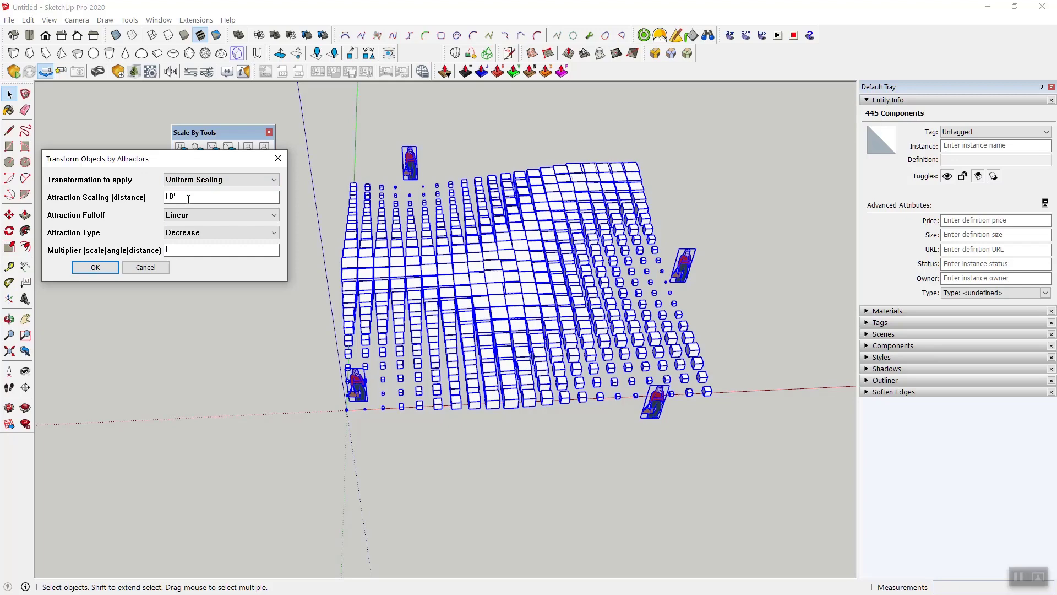
{"action": "left_click", "coordinate": [94, 267]}
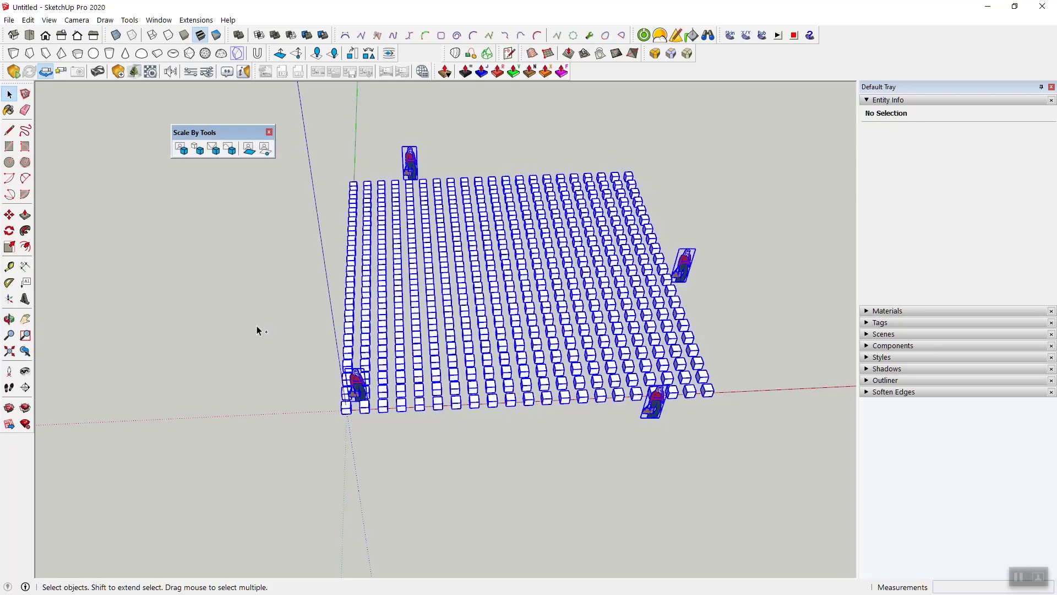
- Apply uniform scaling with a 4' attraction distance, undo it, and reopen the settings
{"action": "left_click", "coordinate": [198, 147]}
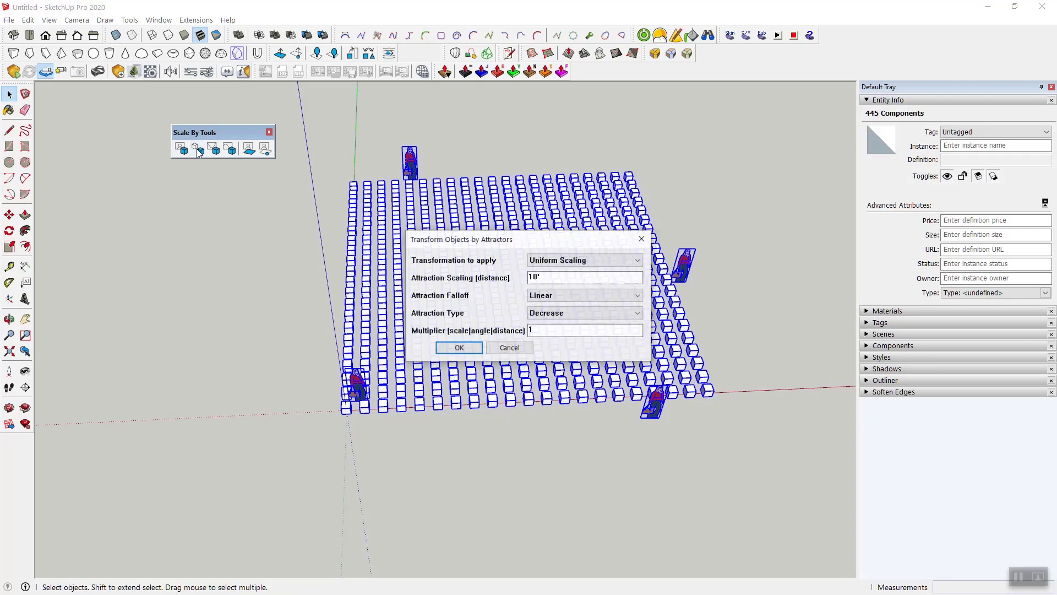
{"action": "left_click", "coordinate": [585, 277]}
{"action": "type", "text": "4"}
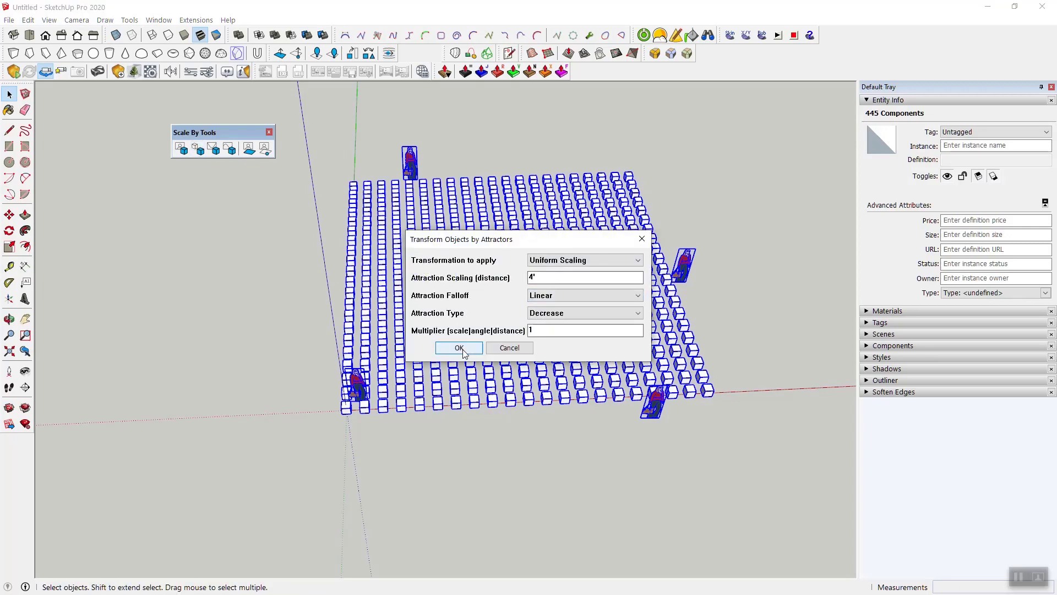
{"action": "left_click", "coordinate": [459, 347]}
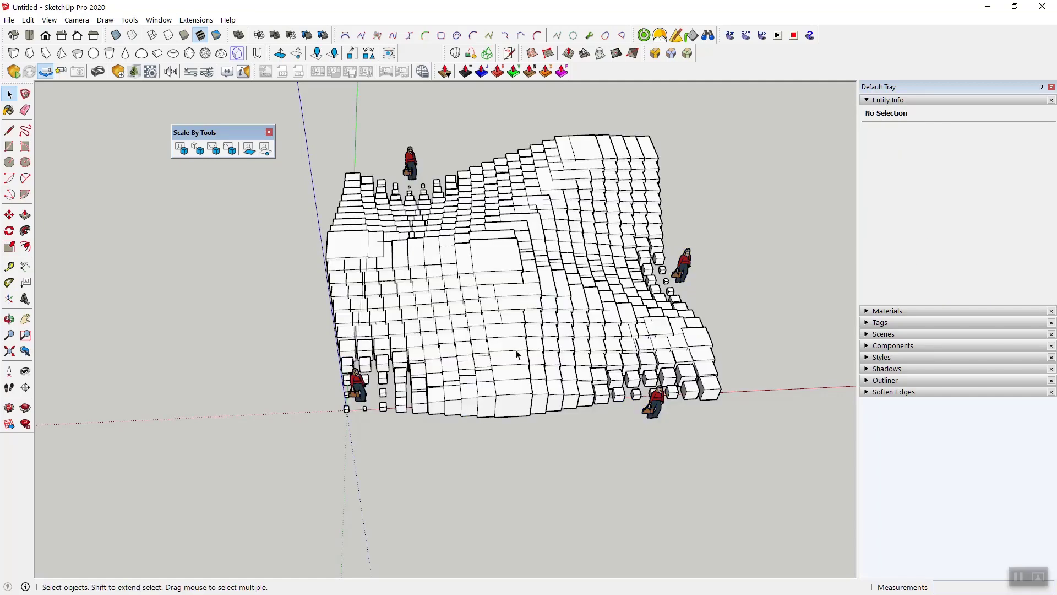
{"action": "mouse_move", "coordinate": [642, 267]}
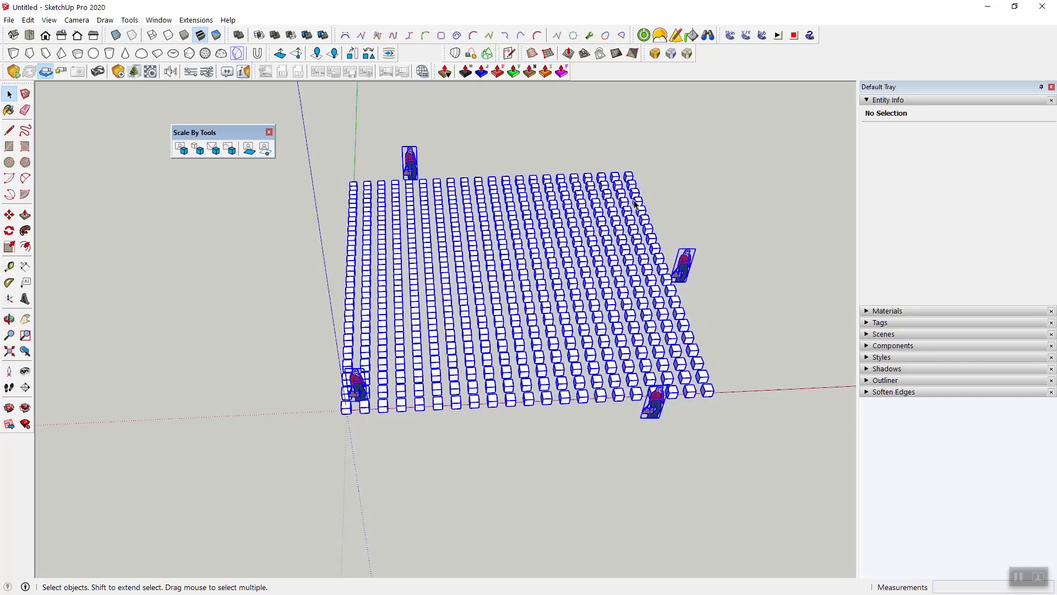
{"action": "left_click", "coordinate": [199, 148]}
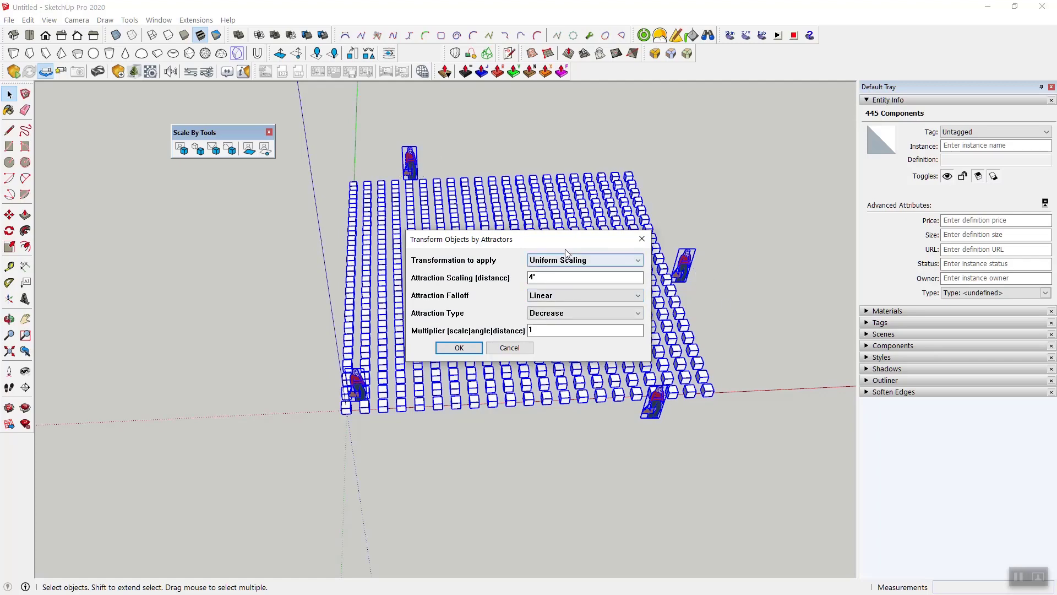
- Enter a 10' attraction distance with multiplier 1 and apply the transform
{"action": "left_click", "coordinate": [584, 295]}
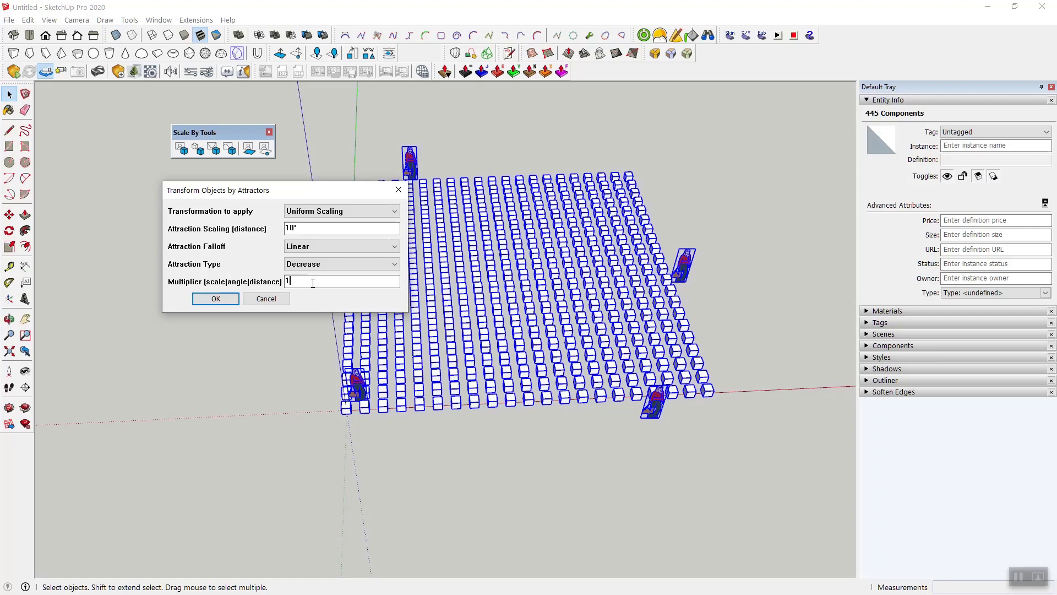
{"action": "left_click", "coordinate": [340, 246]}
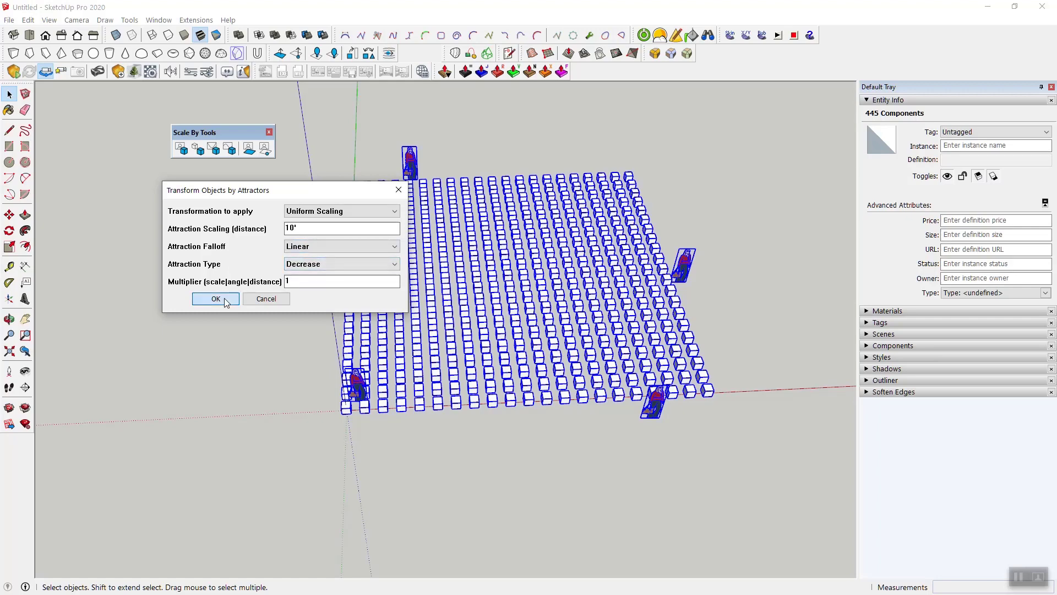
{"action": "left_click", "coordinate": [215, 298]}
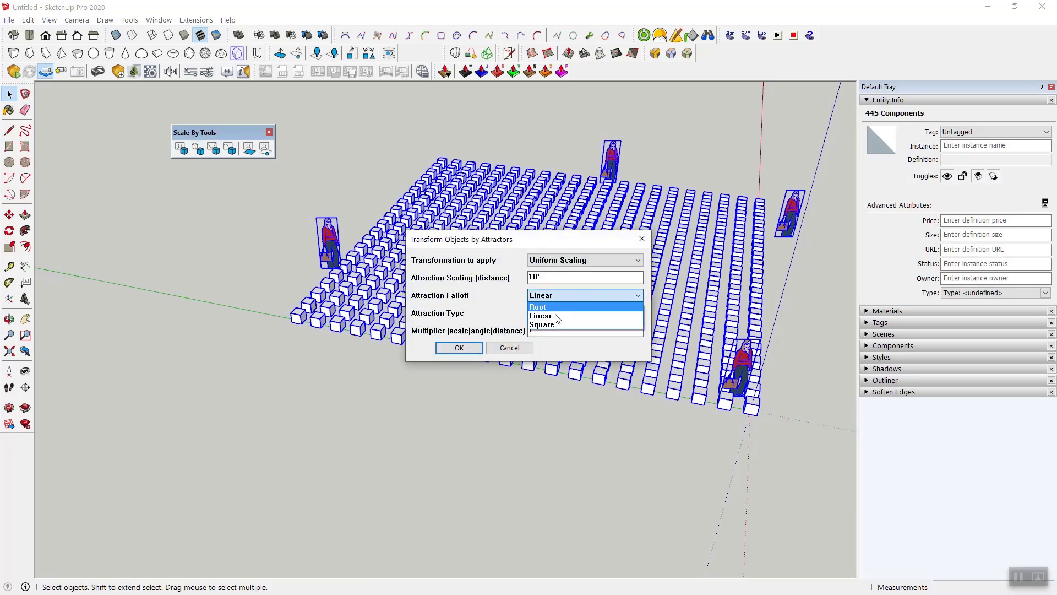
- Apply attractor scaling with Square falloff and orbit to view the reshaped cubes
{"action": "left_click", "coordinate": [542, 324]}
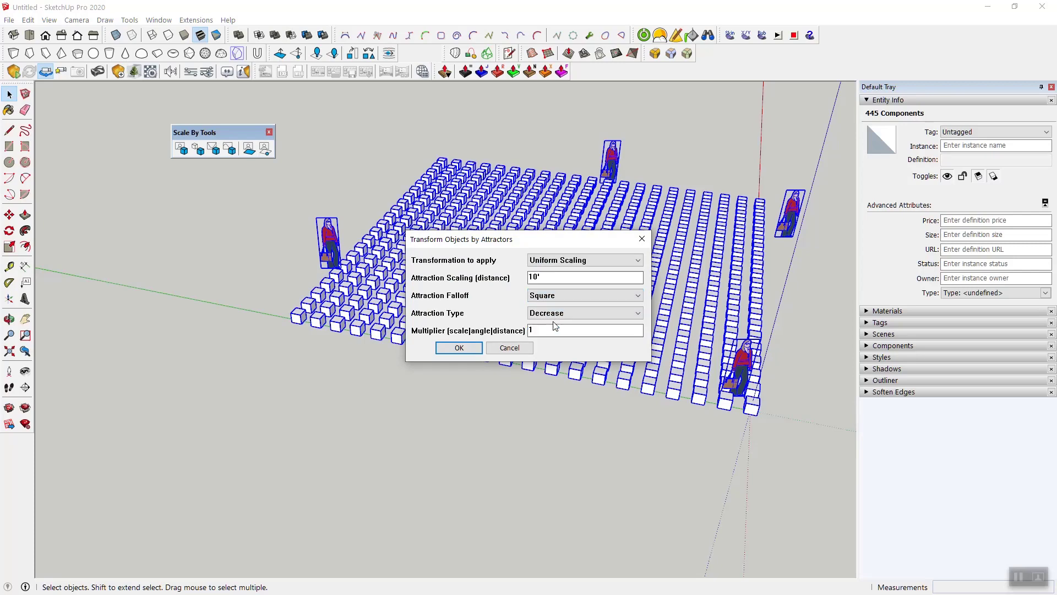
{"action": "left_click", "coordinate": [459, 348]}
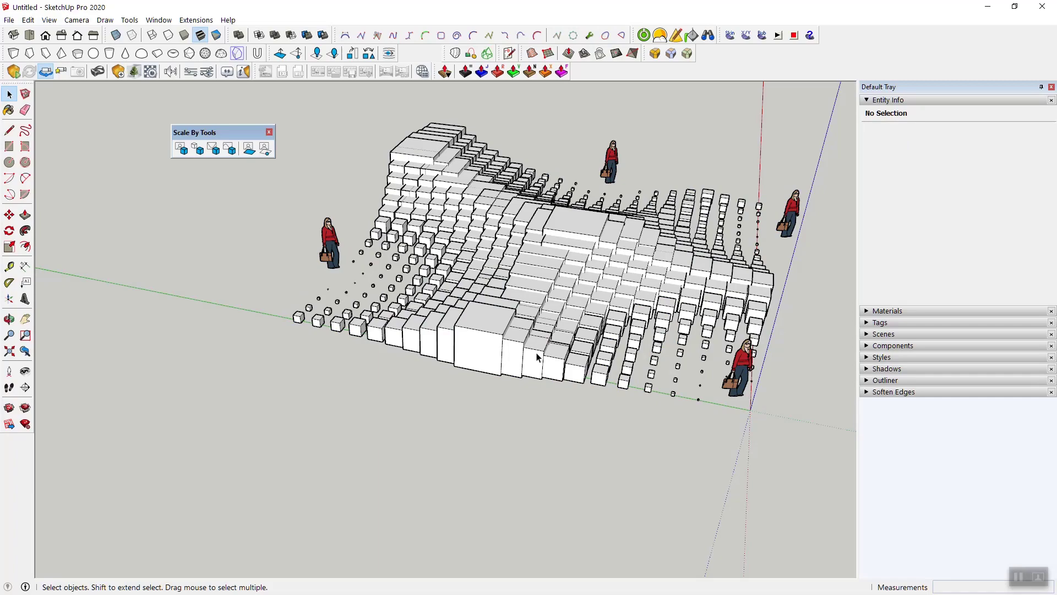
{"action": "mouse_move", "coordinate": [655, 405]}
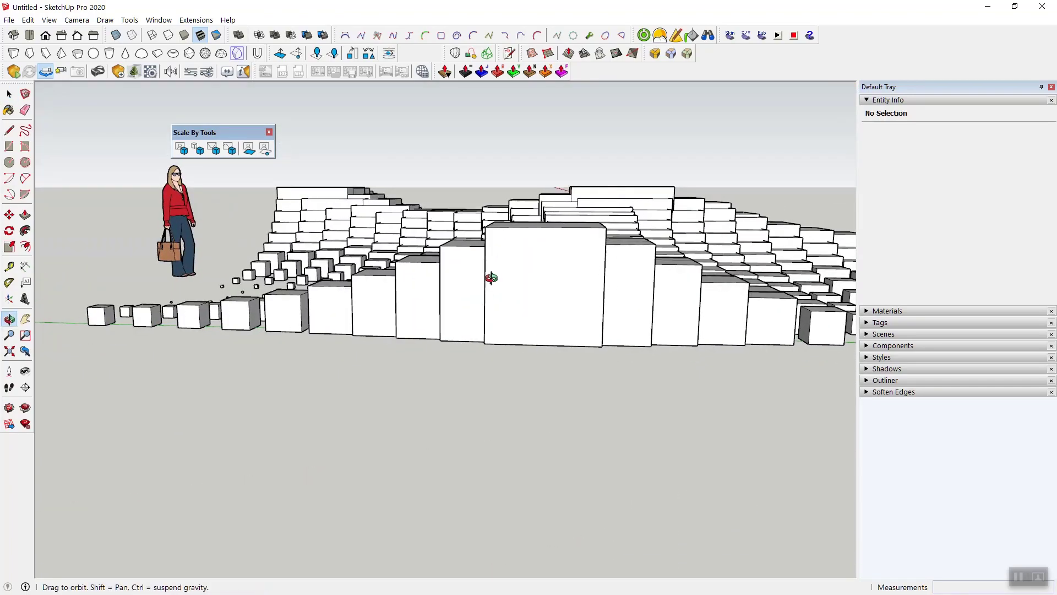
{"action": "left_click_drag", "start_coordinate": [471, 270], "coordinate": [486, 324]}
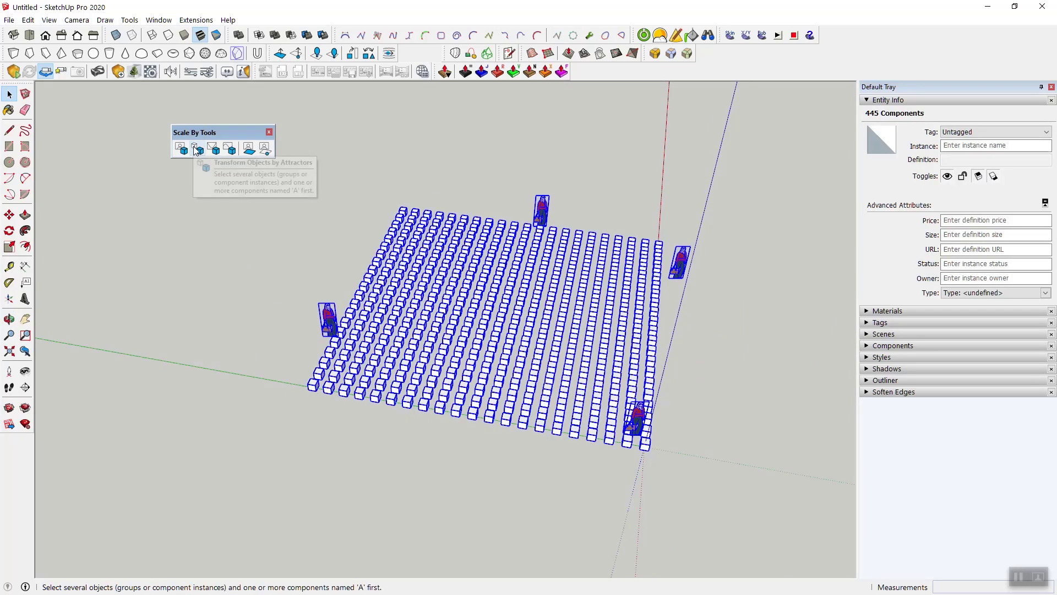
- Apply attractor scaling with Root falloff, then rerun it with multiplier 2
{"action": "left_click", "coordinate": [196, 147]}
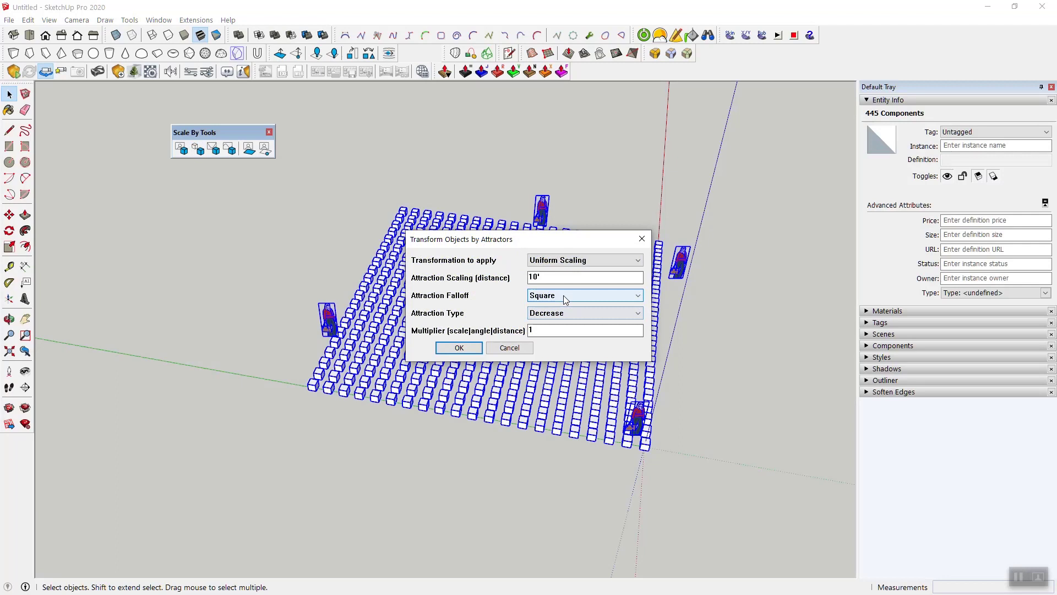
{"action": "left_click", "coordinate": [583, 295]}
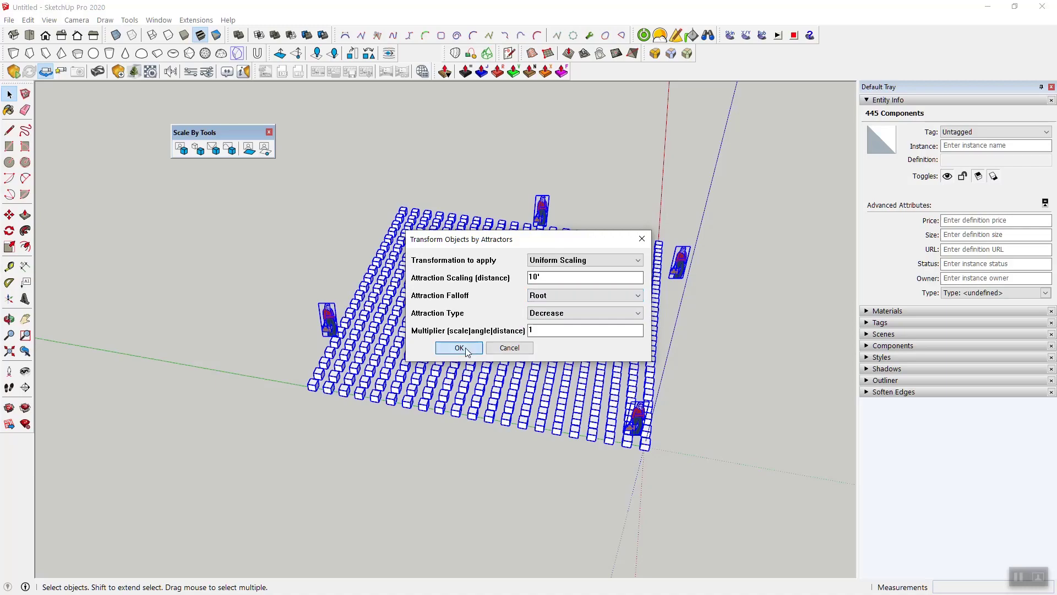
{"action": "left_click", "coordinate": [458, 348]}
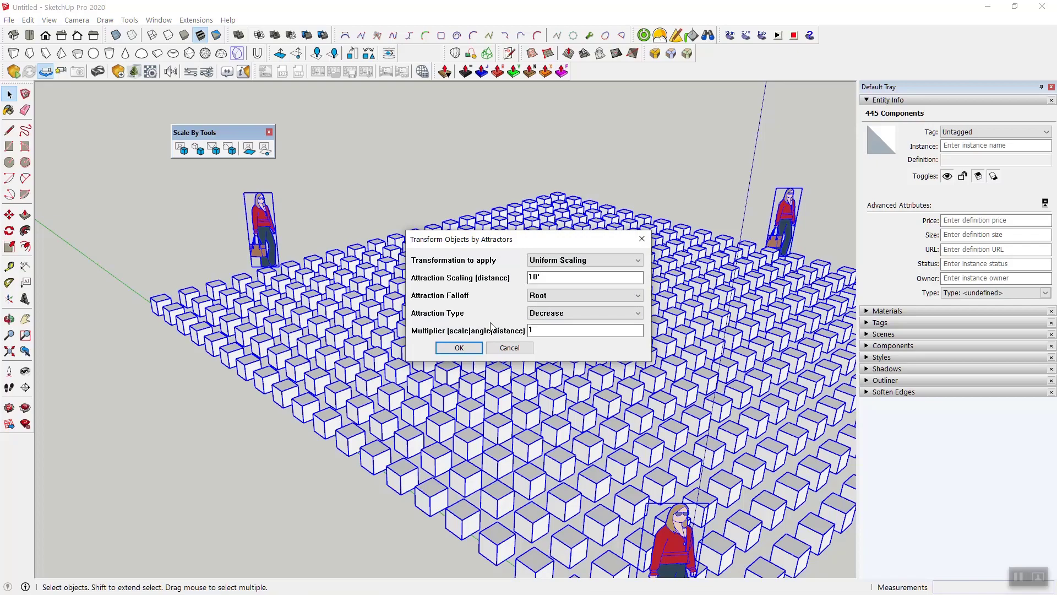
{"action": "type", "text": "2"}
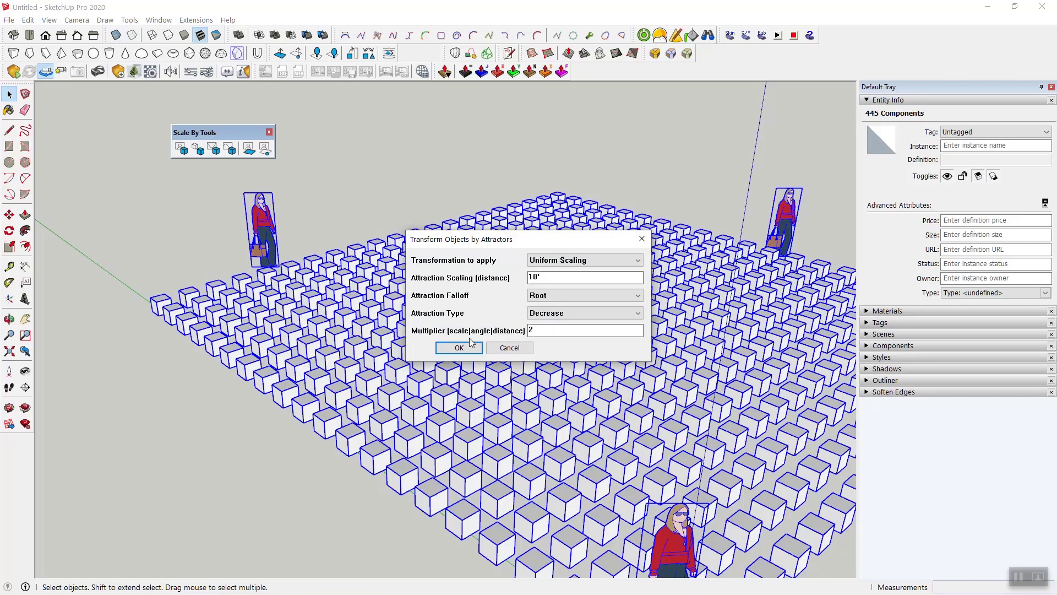
{"action": "left_click", "coordinate": [459, 348]}
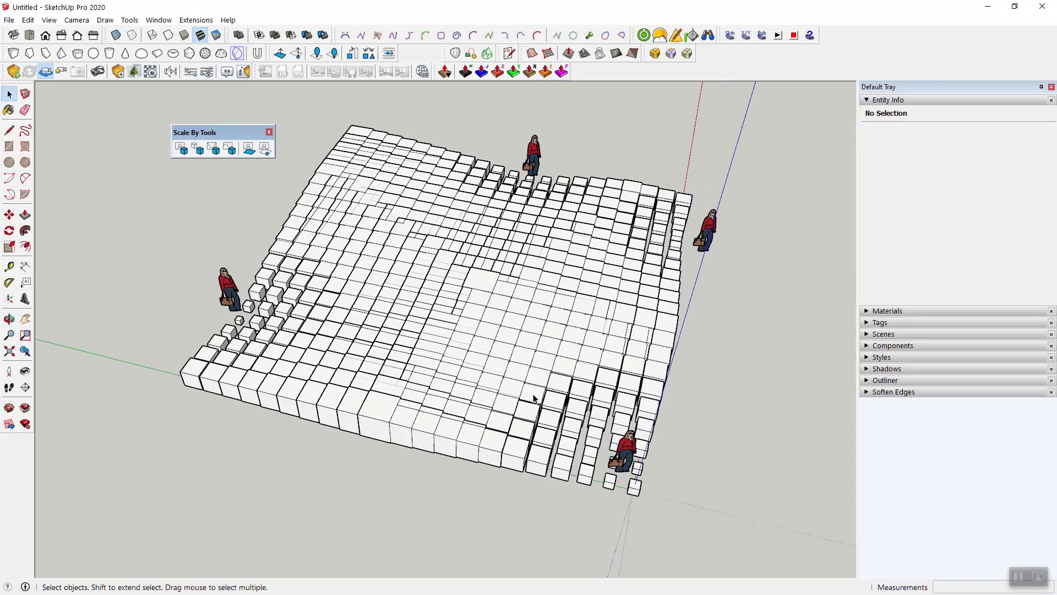
{"action": "mouse_move", "coordinate": [477, 288]}
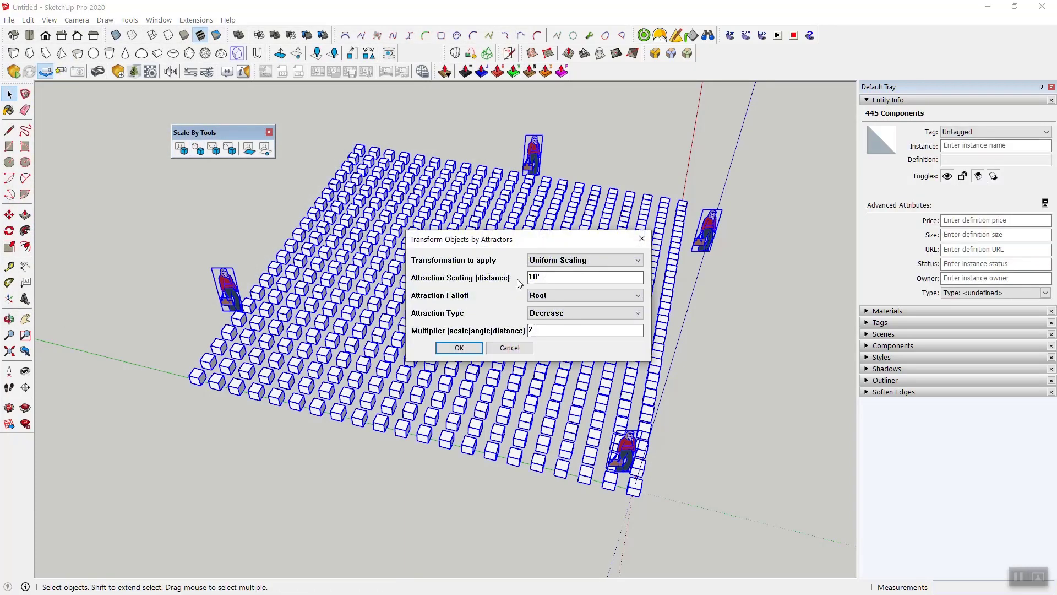
- Reapply root scaling, then apply Scaling in BLUE and Rotation about BLUE, orbiting to inspect
{"action": "left_click", "coordinate": [583, 295]}
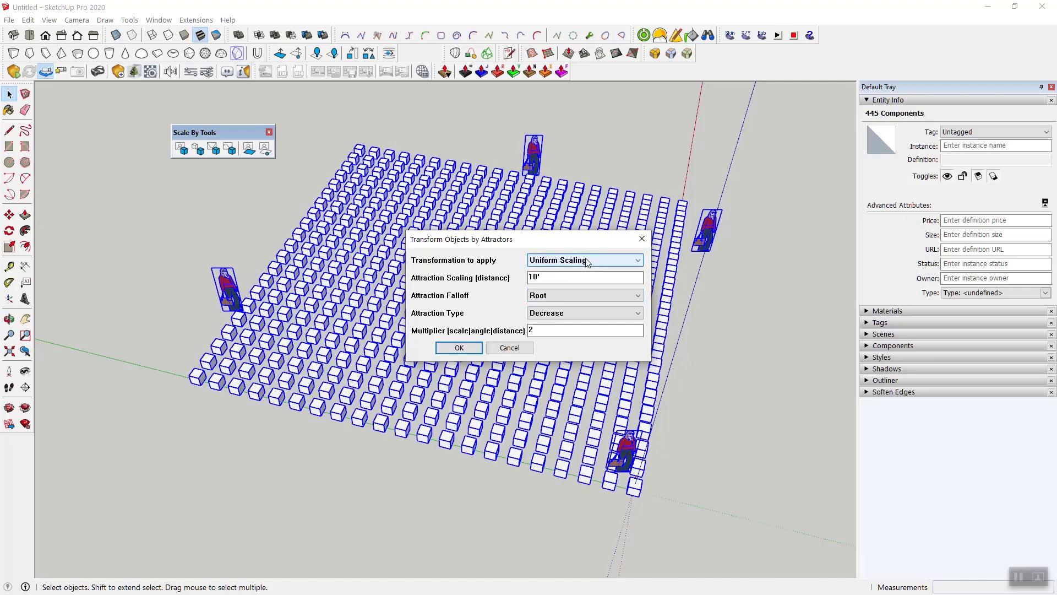
{"action": "left_click", "coordinate": [583, 260]}
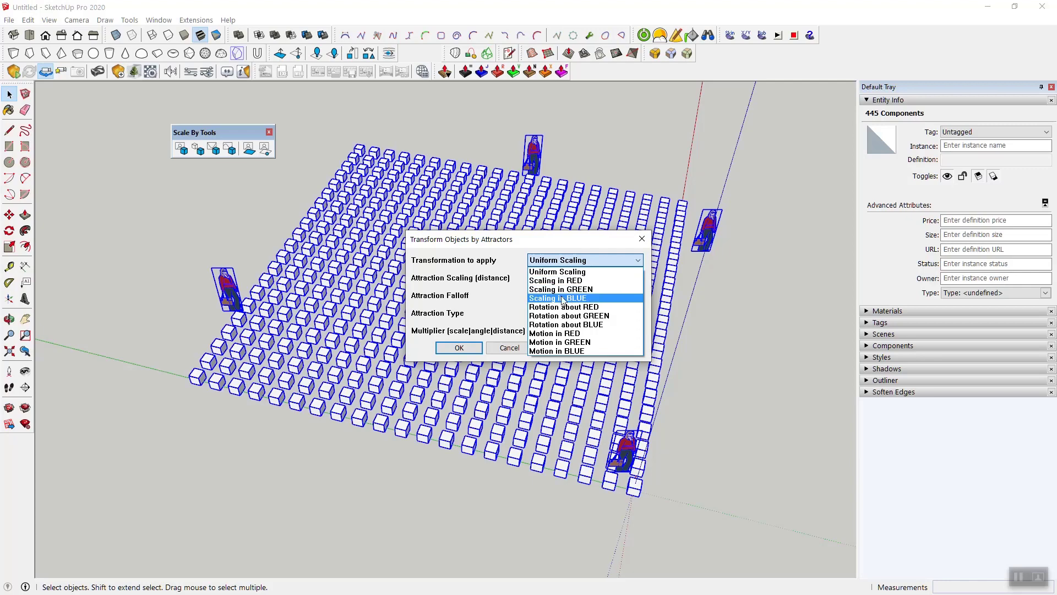
{"action": "left_click", "coordinate": [558, 297]}
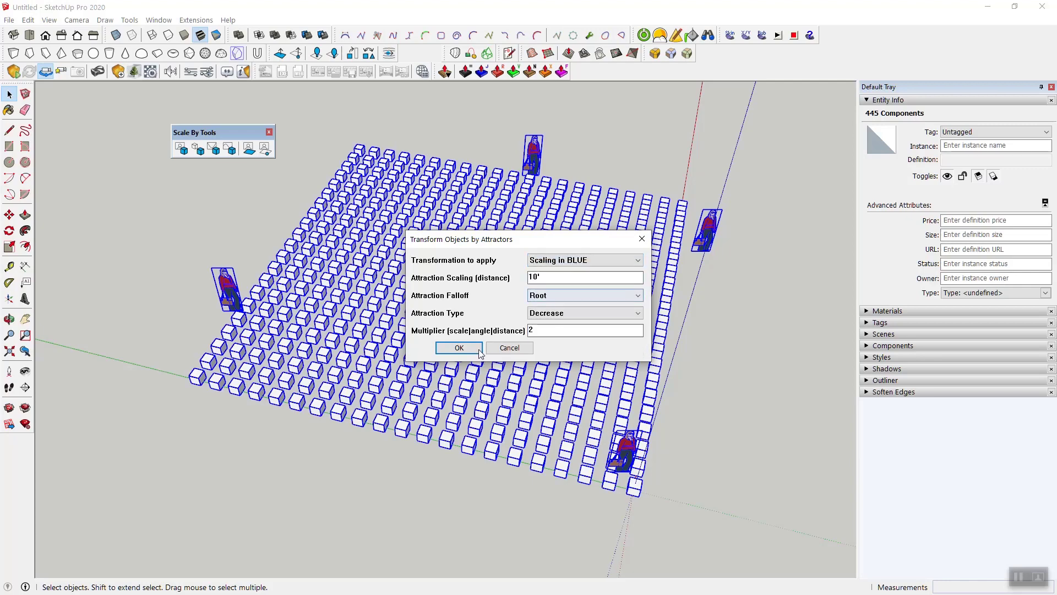
{"action": "left_click", "coordinate": [458, 347]}
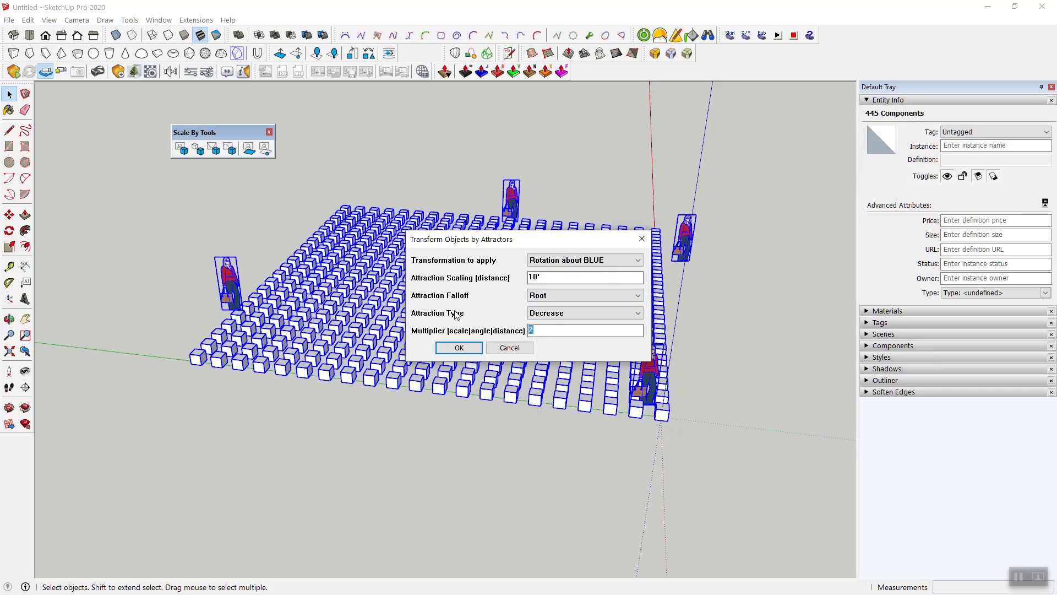
{"action": "left_click", "coordinate": [457, 347]}
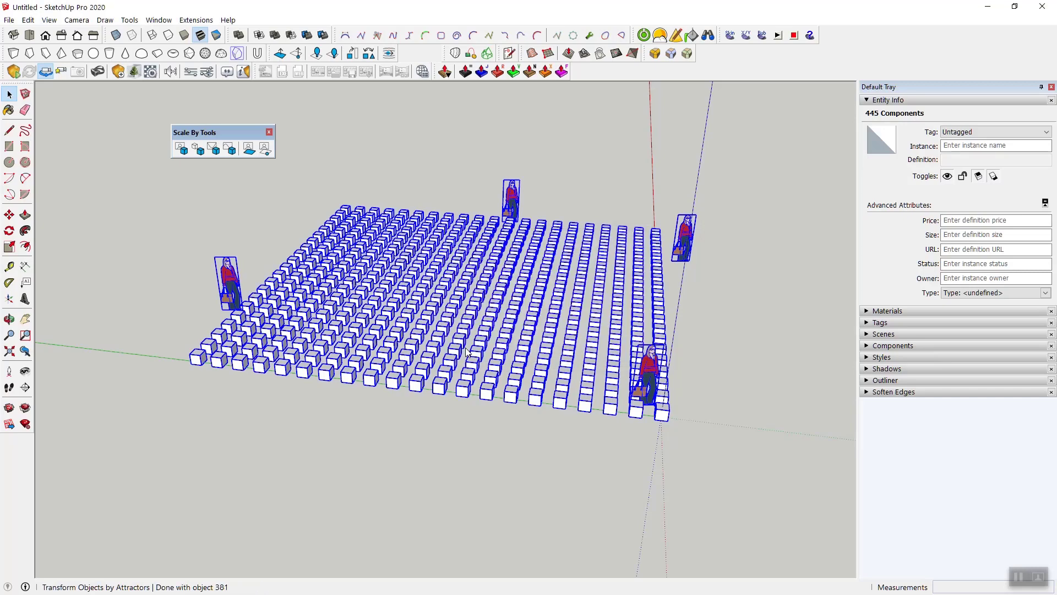
{"action": "left_click_drag", "start_coordinate": [465, 350], "coordinate": [490, 463]}
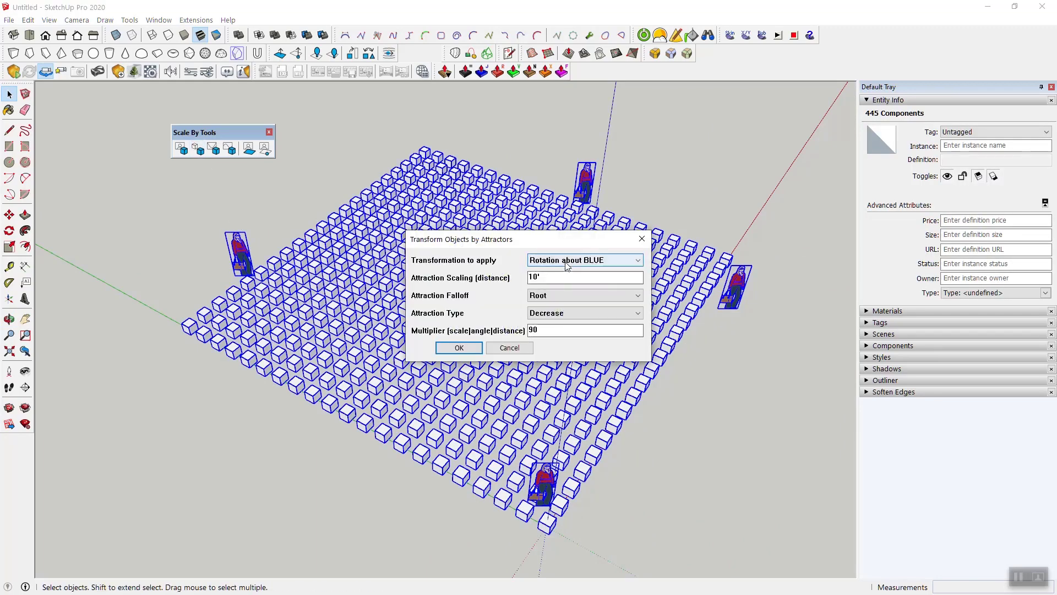
- Apply Motion in BLUE with a 2' multiplier, then rerun it at 20'
{"action": "left_click", "coordinate": [583, 260]}
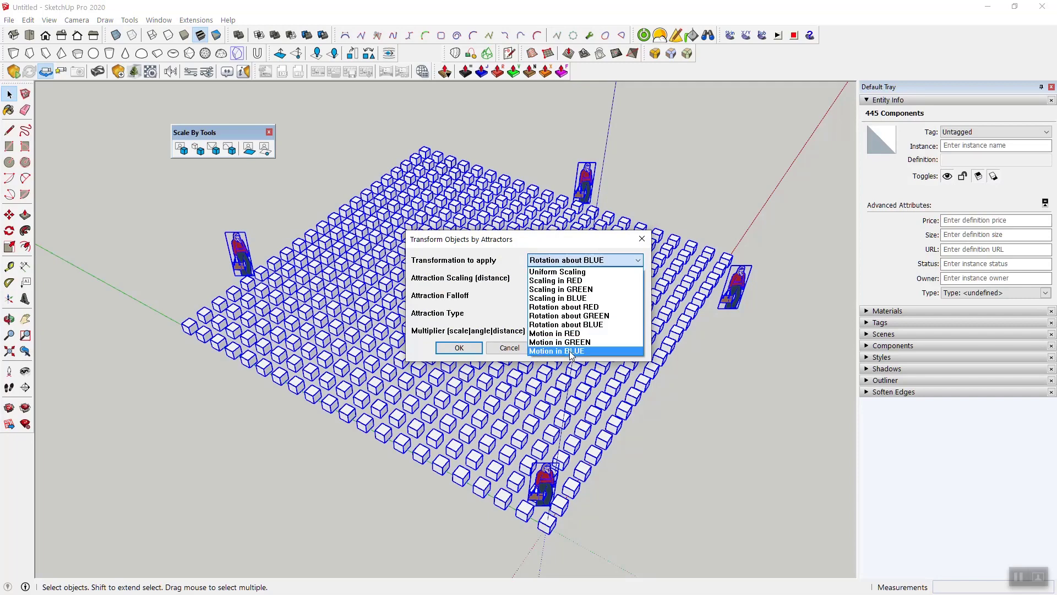
{"action": "left_click", "coordinate": [556, 352]}
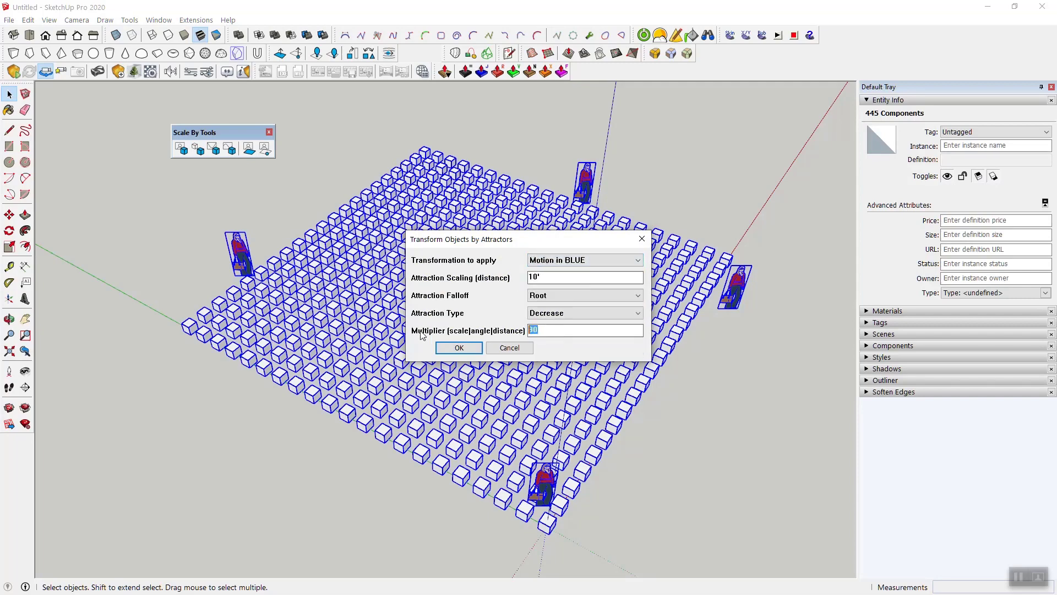
{"action": "mouse_move", "coordinate": [569, 347]}
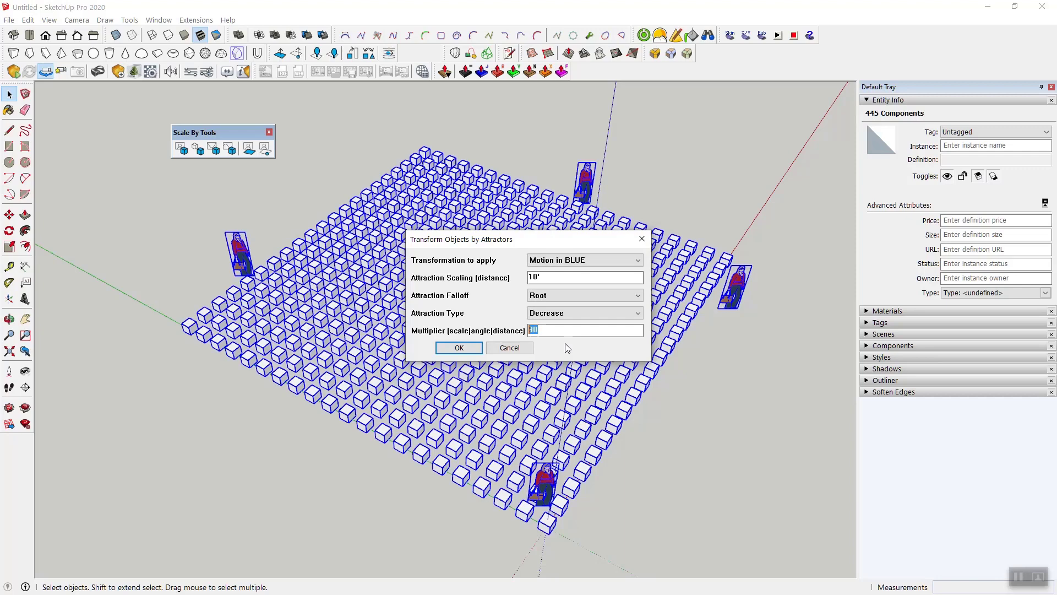
{"action": "mouse_move", "coordinate": [561, 288]}
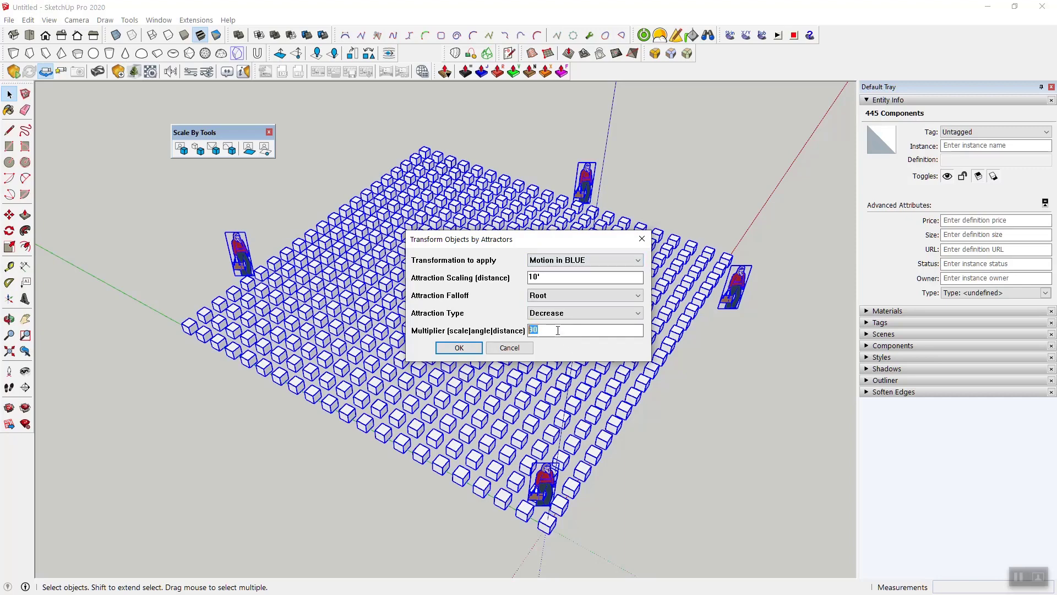
{"action": "type", "text": "2'"}
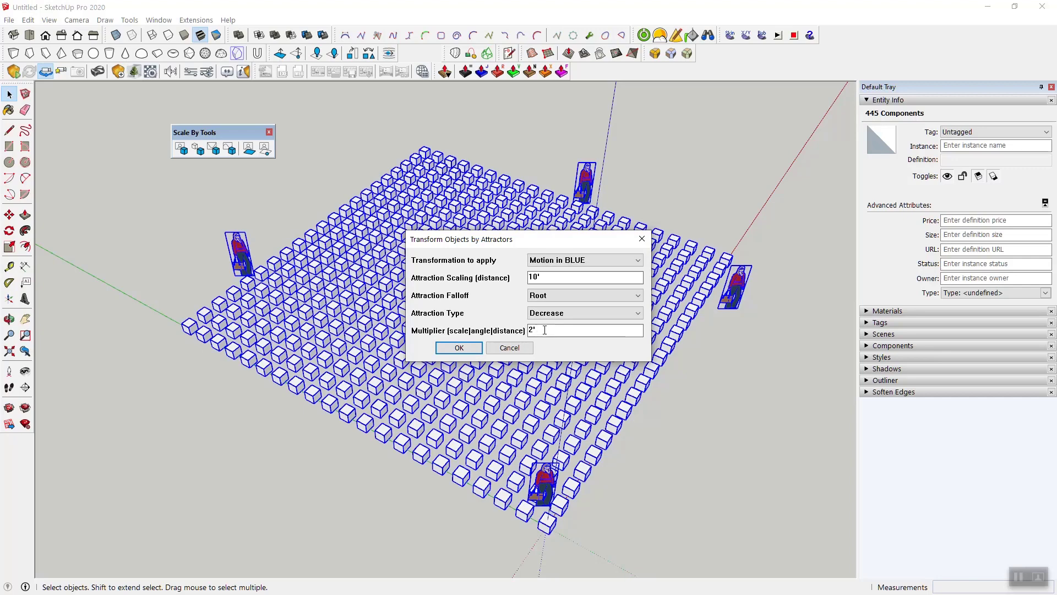
{"action": "mouse_move", "coordinate": [553, 348]}
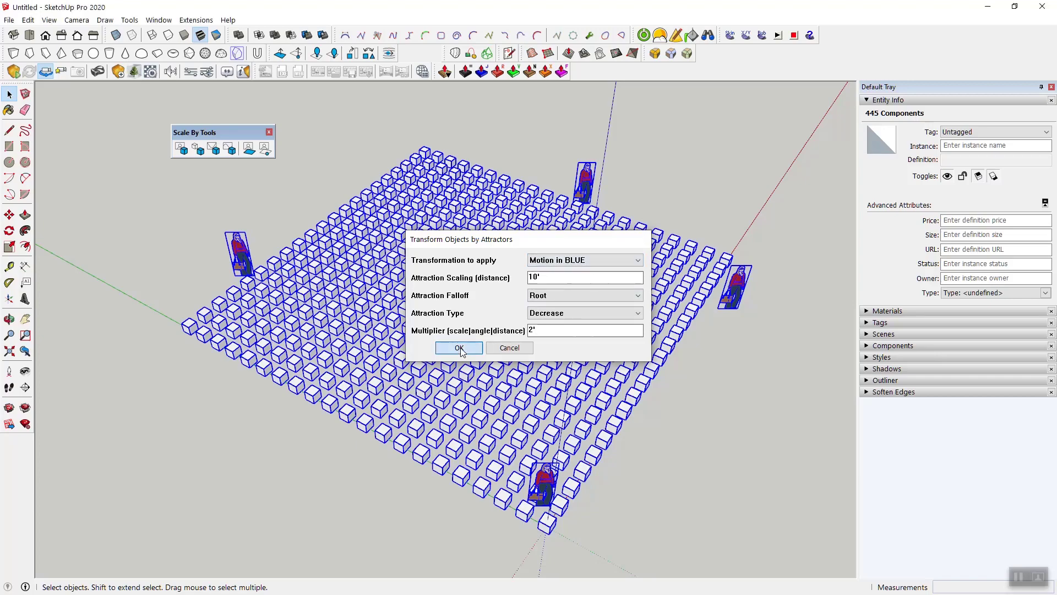
{"action": "left_click", "coordinate": [459, 348]}
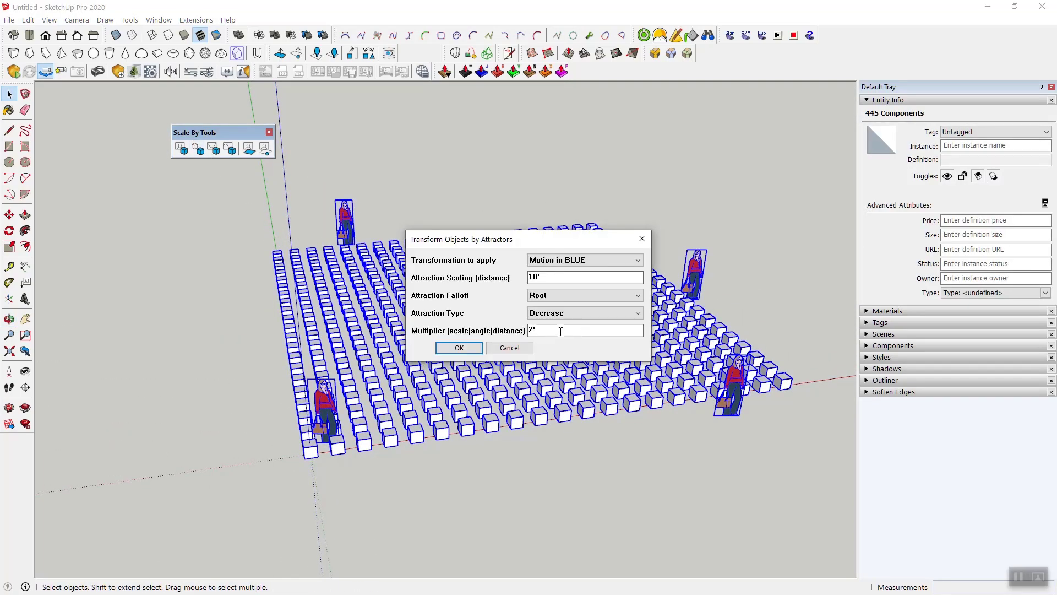
{"action": "type", "text": "20"}
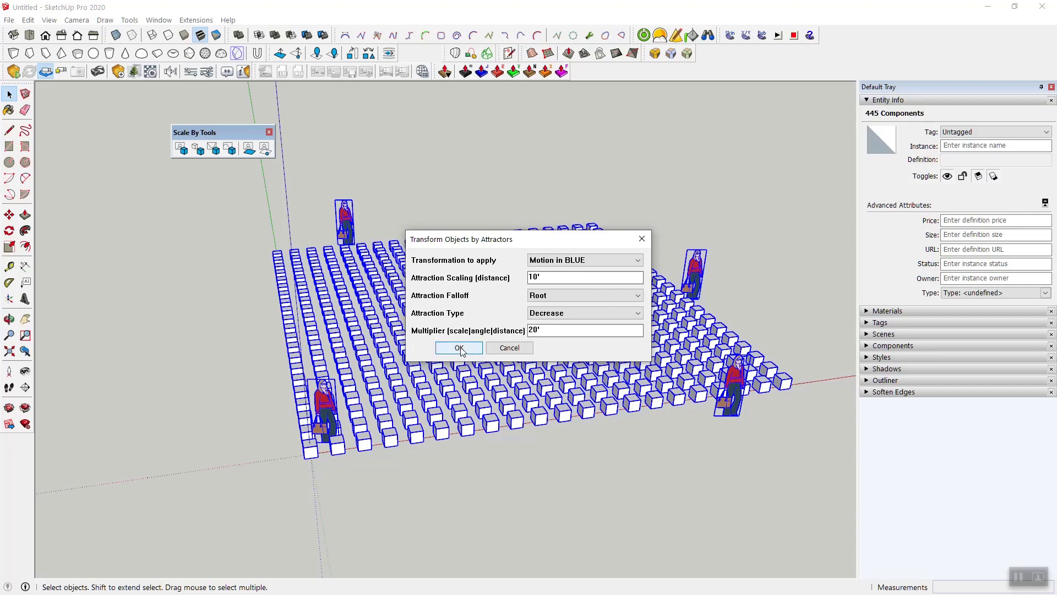
{"action": "left_click", "coordinate": [459, 348]}
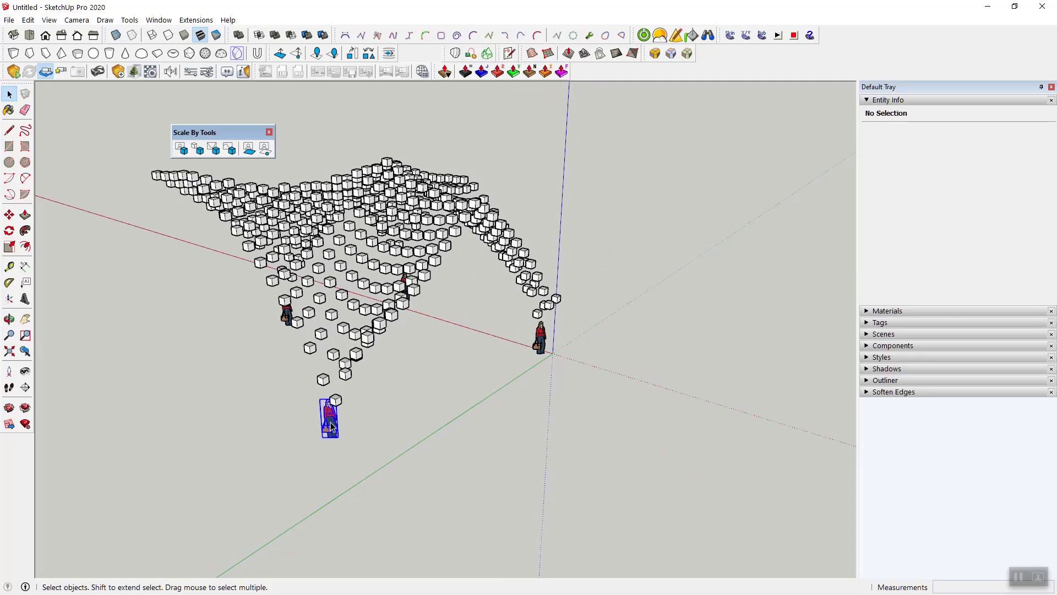
- Revert the Motion in BLUE canopy and reselect all 445 components
{"action": "left_click", "coordinate": [330, 415]}
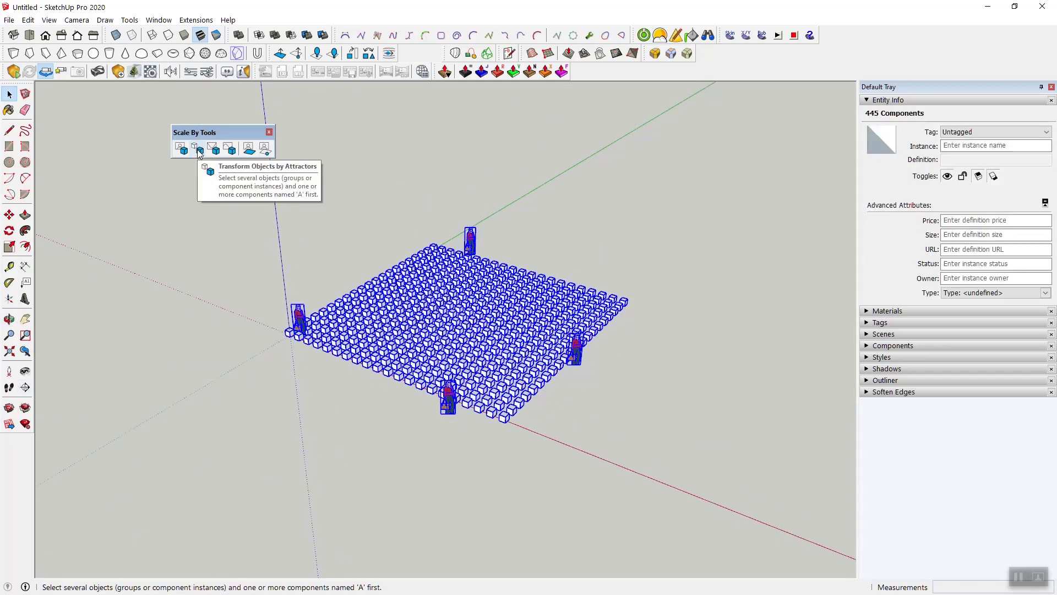
- Apply Uniform Scaling by attractors with multiplier 2 to the cube grid
{"action": "left_click", "coordinate": [198, 148]}
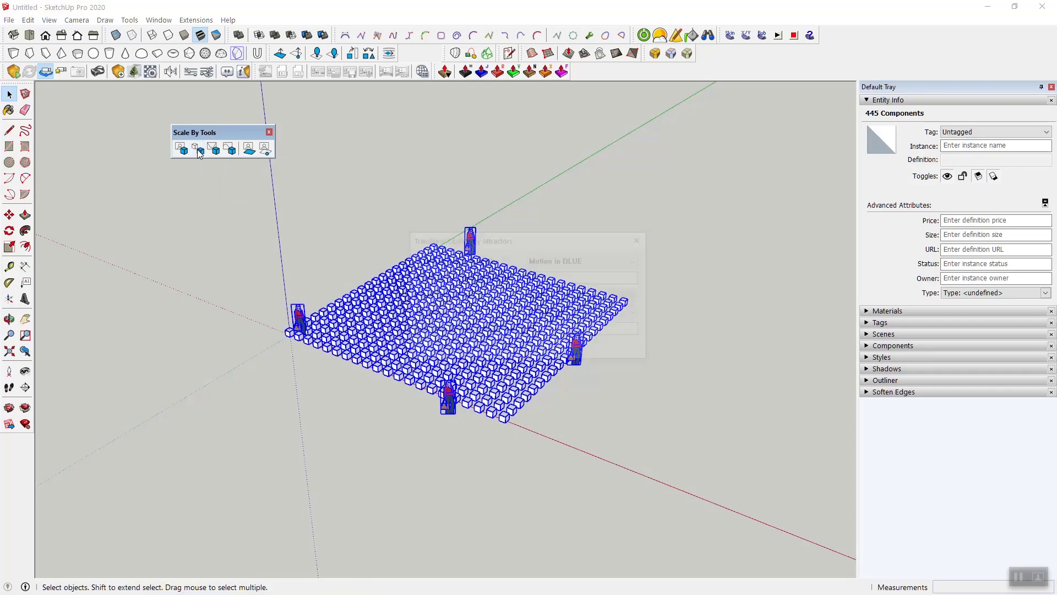
{"action": "left_click", "coordinate": [584, 260]}
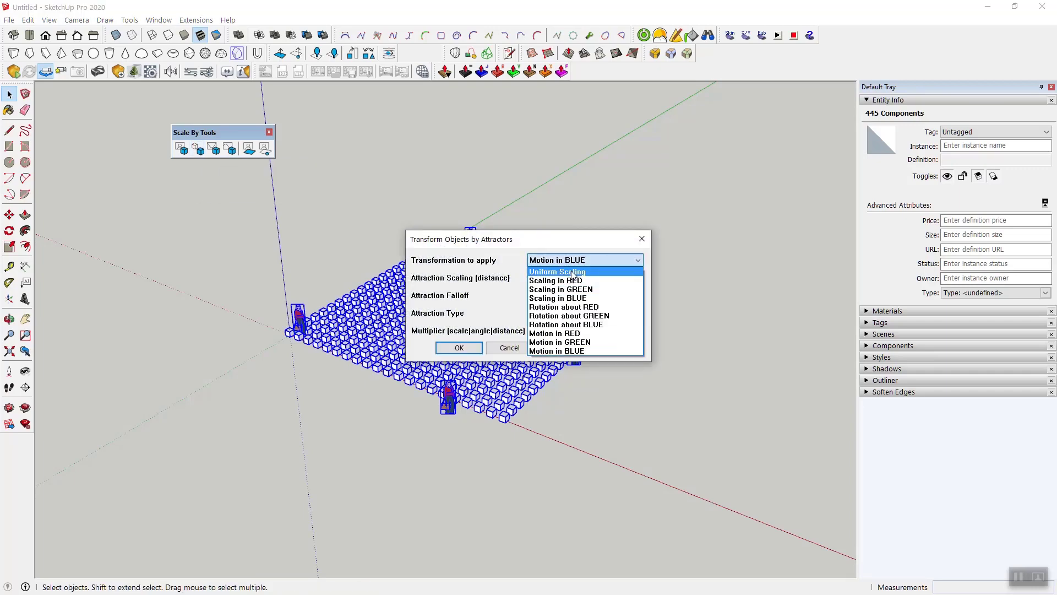
{"action": "left_click", "coordinate": [556, 271]}
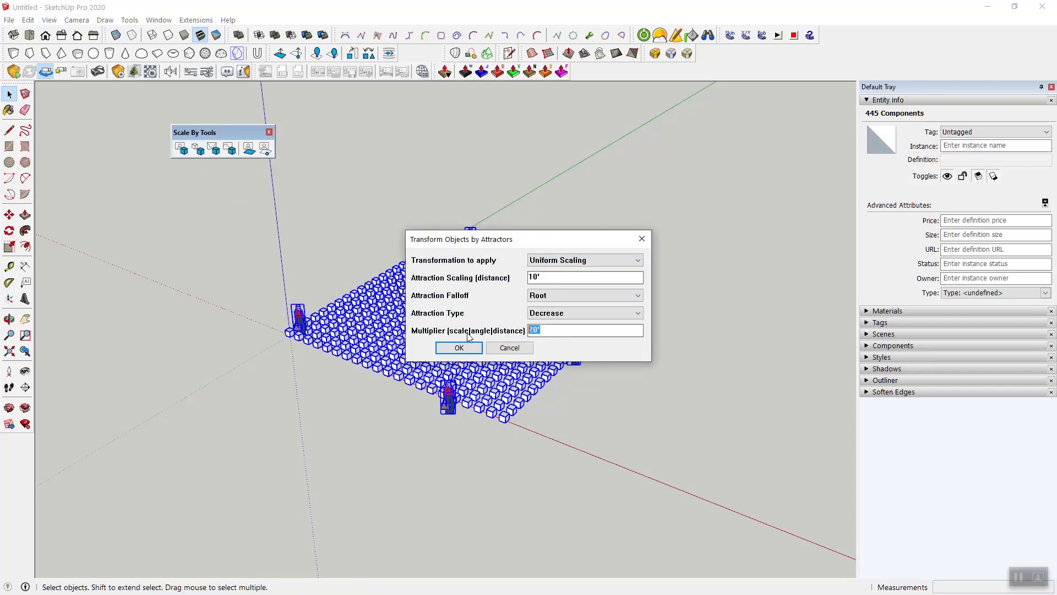
{"action": "type", "text": "2"}
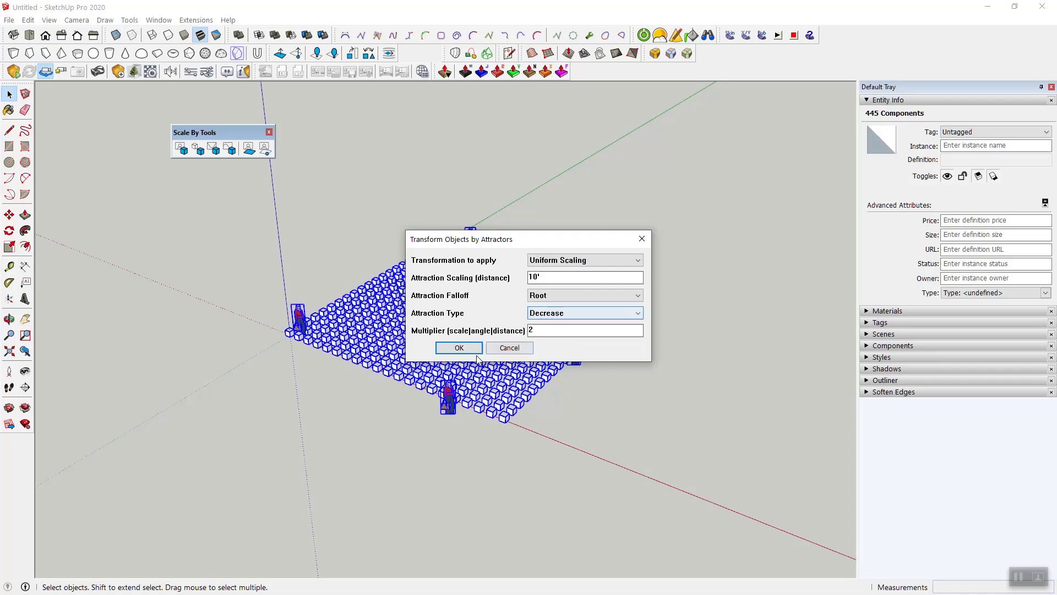
{"action": "left_click", "coordinate": [457, 347]}
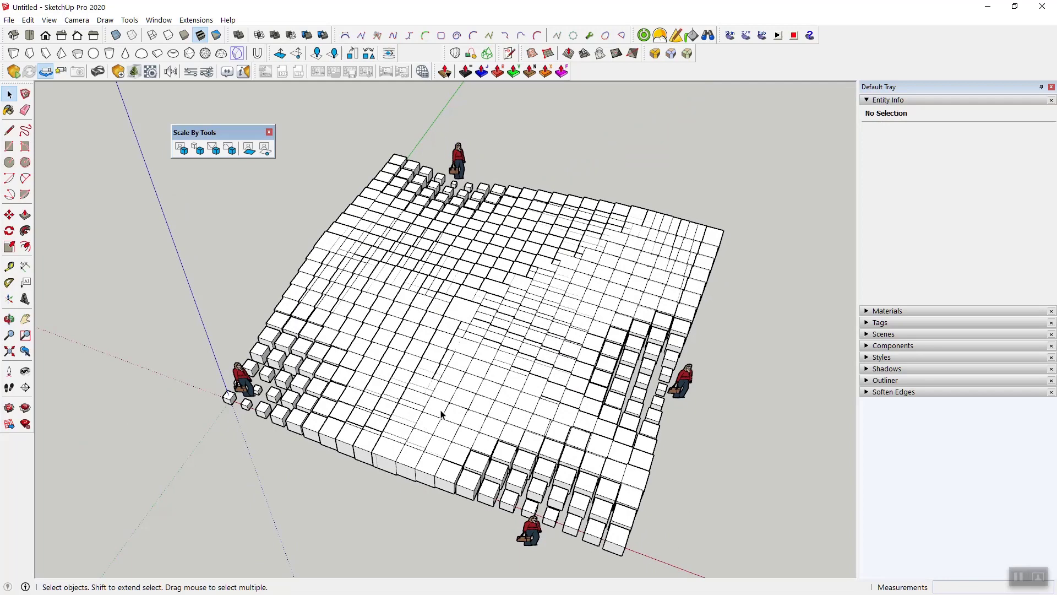
{"action": "mouse_move", "coordinate": [252, 214]}
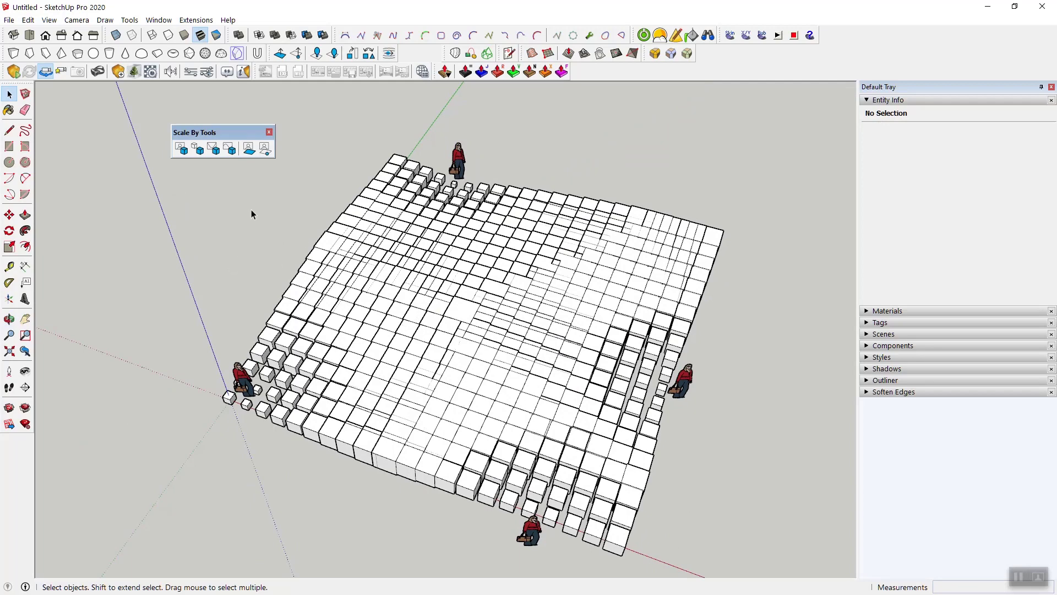
{"action": "mouse_move", "coordinate": [183, 149]}
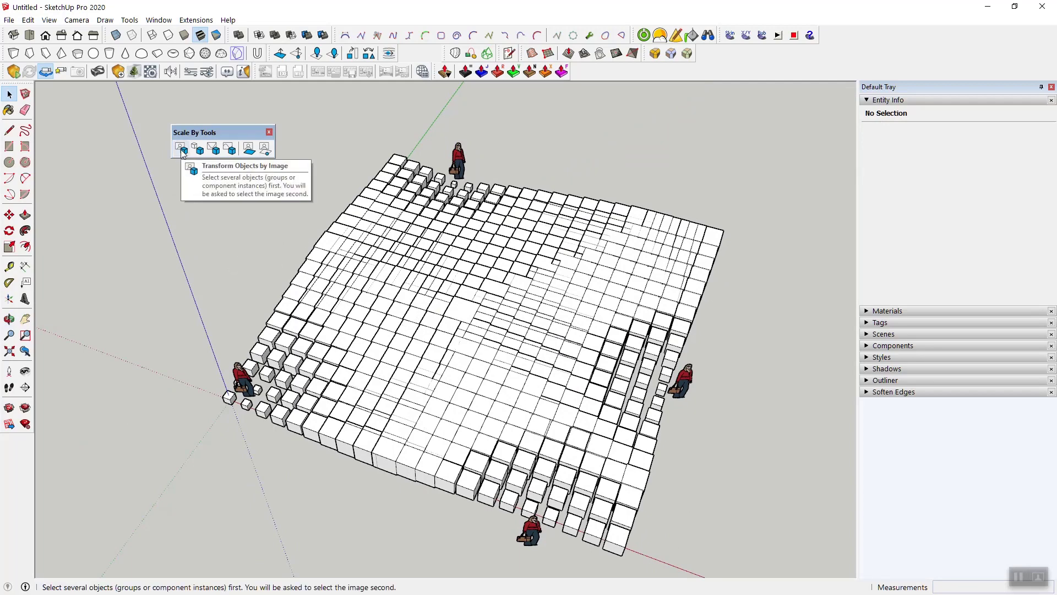